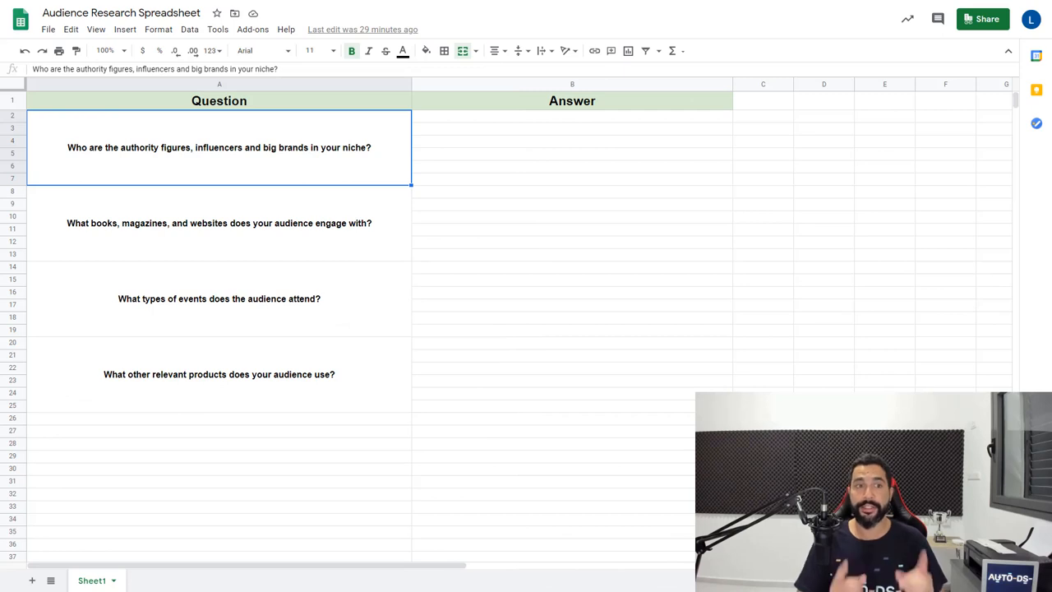
Review the Question and Answer headers and select the first question about influential brands.
click(219, 83)
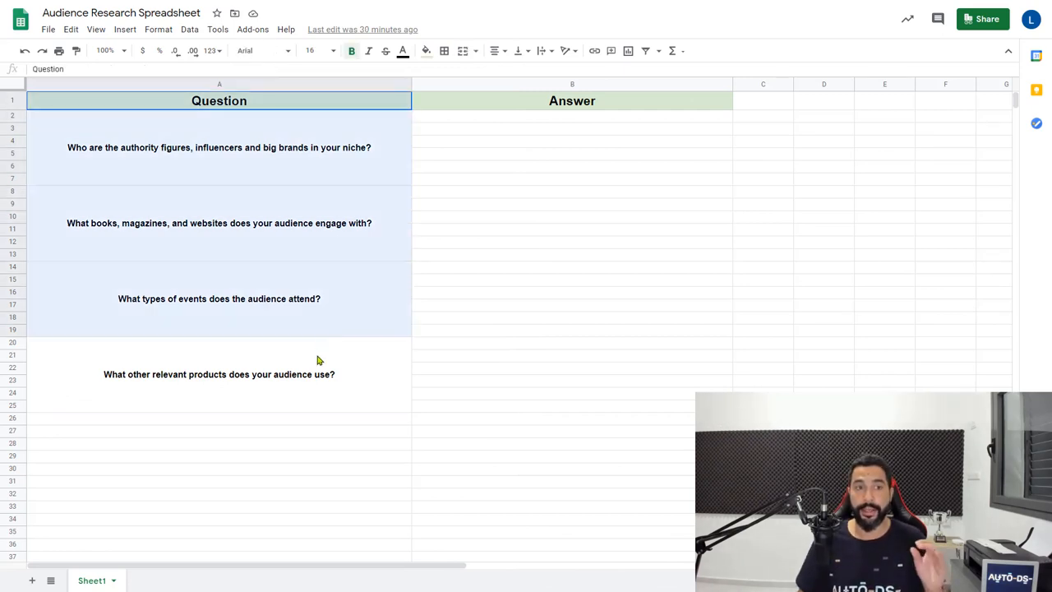
click(572, 84)
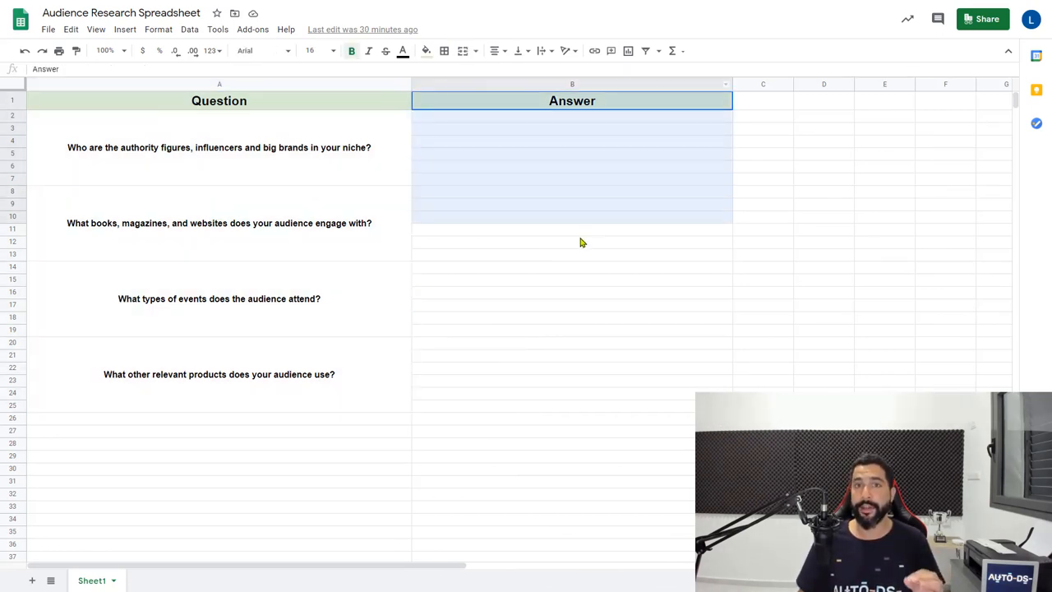
click(218, 148)
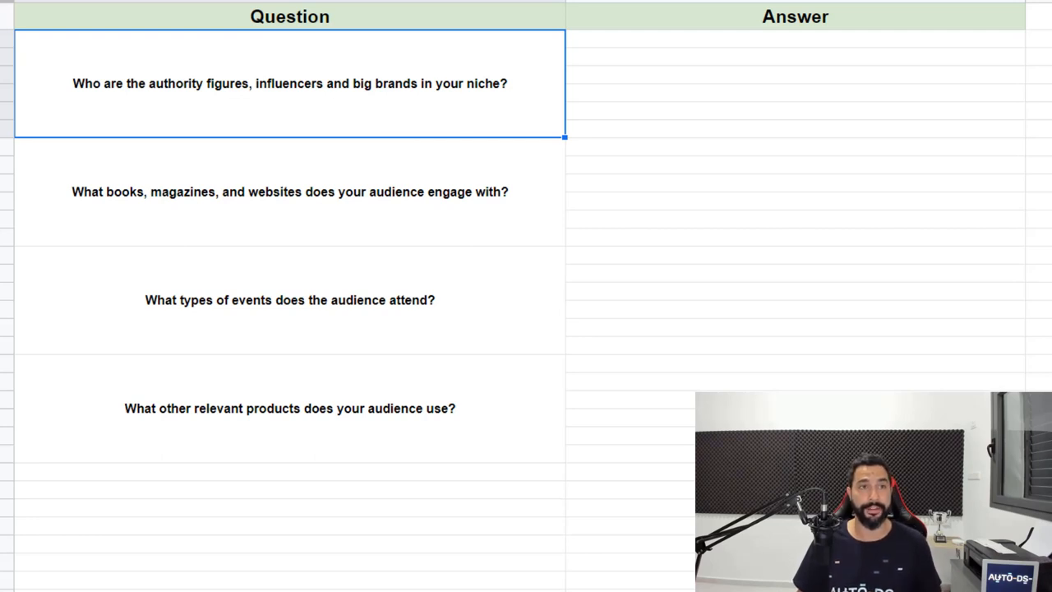
mouse_move(181, 107)
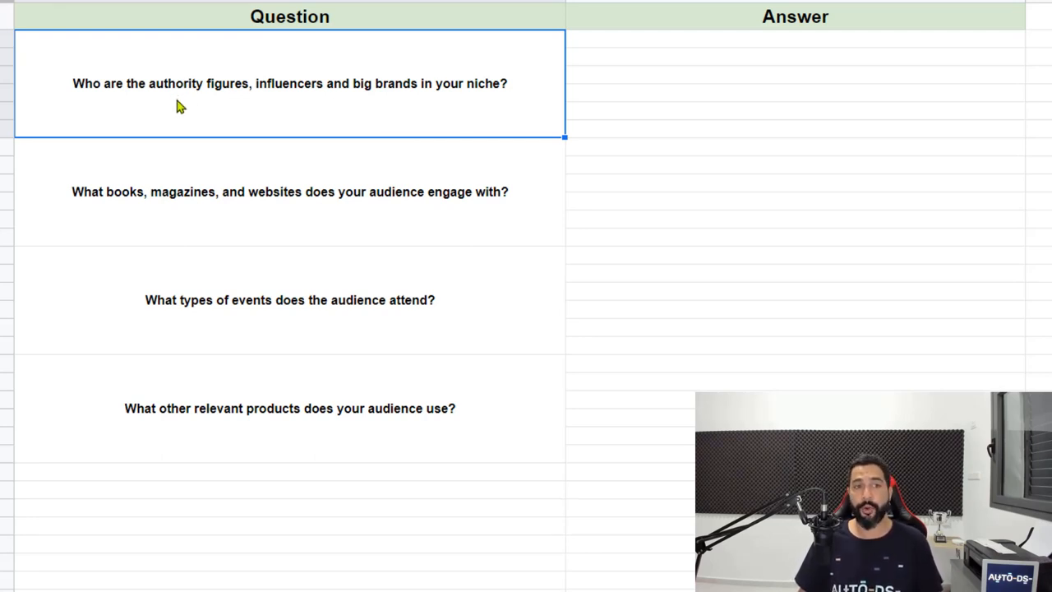
mouse_move(243, 125)
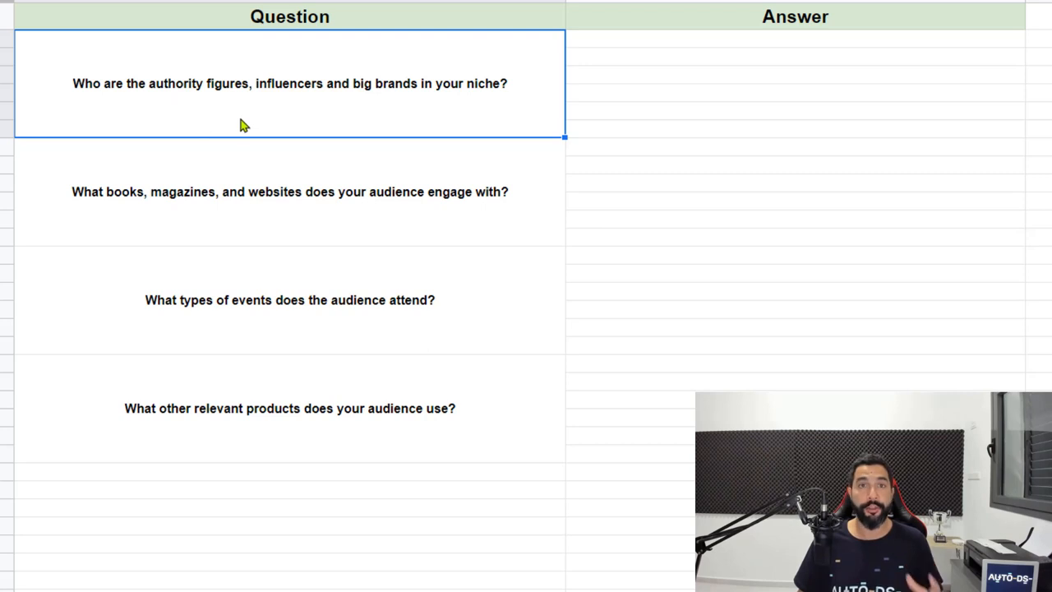
mouse_move(368, 91)
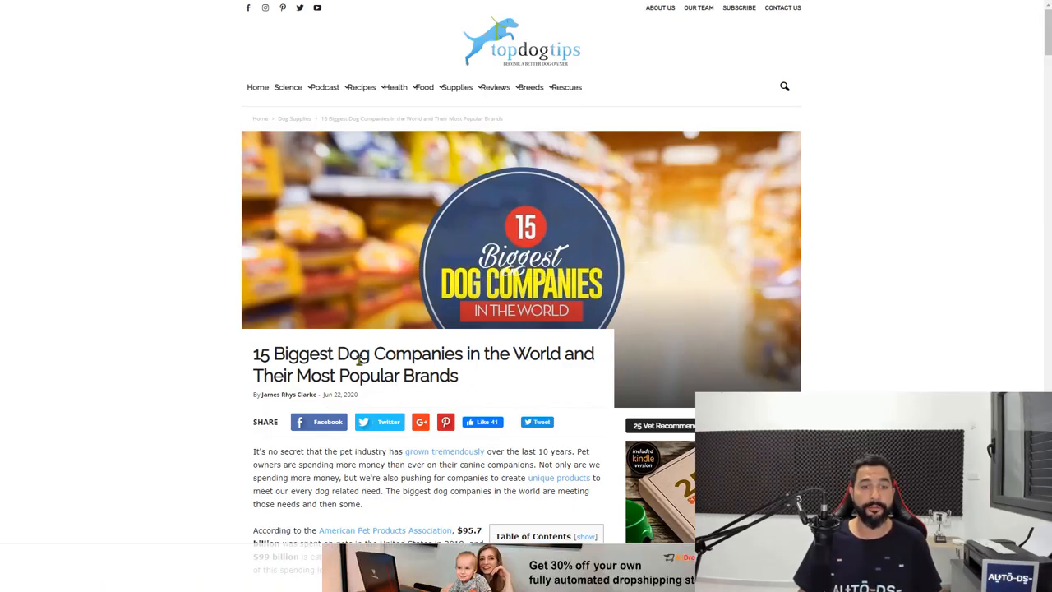
Take Mars Pet, Inc. from the article and enter it as the first brand answer.
scroll(down, 3)
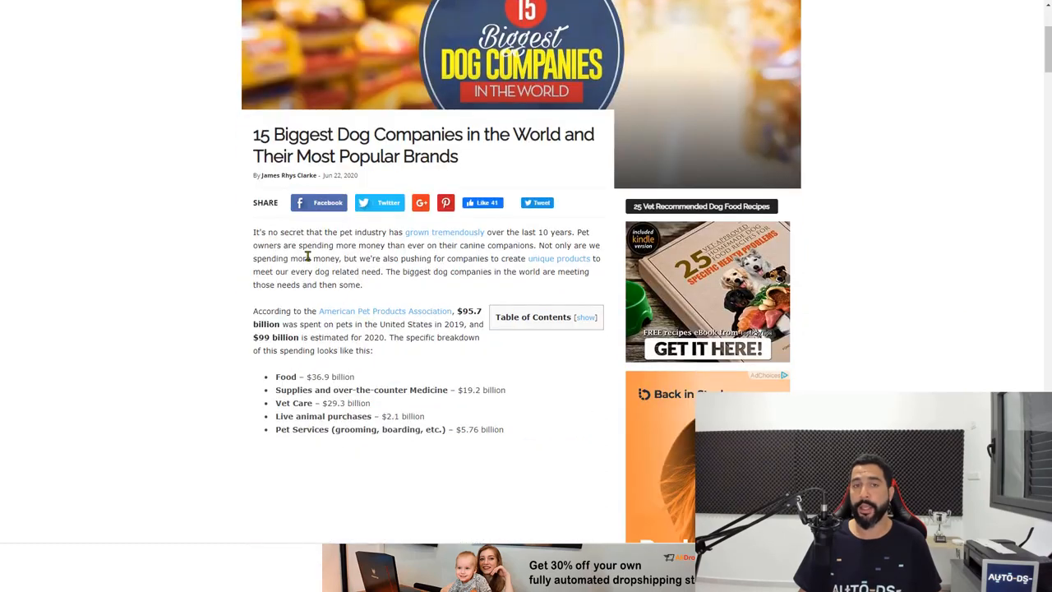
scroll(down, 3)
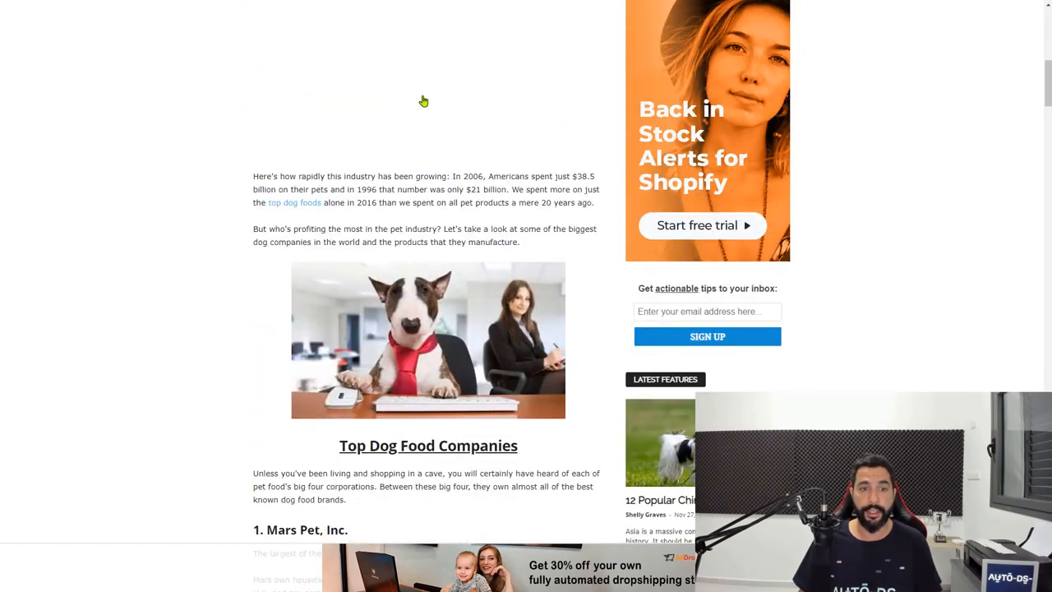
scroll(down, 3)
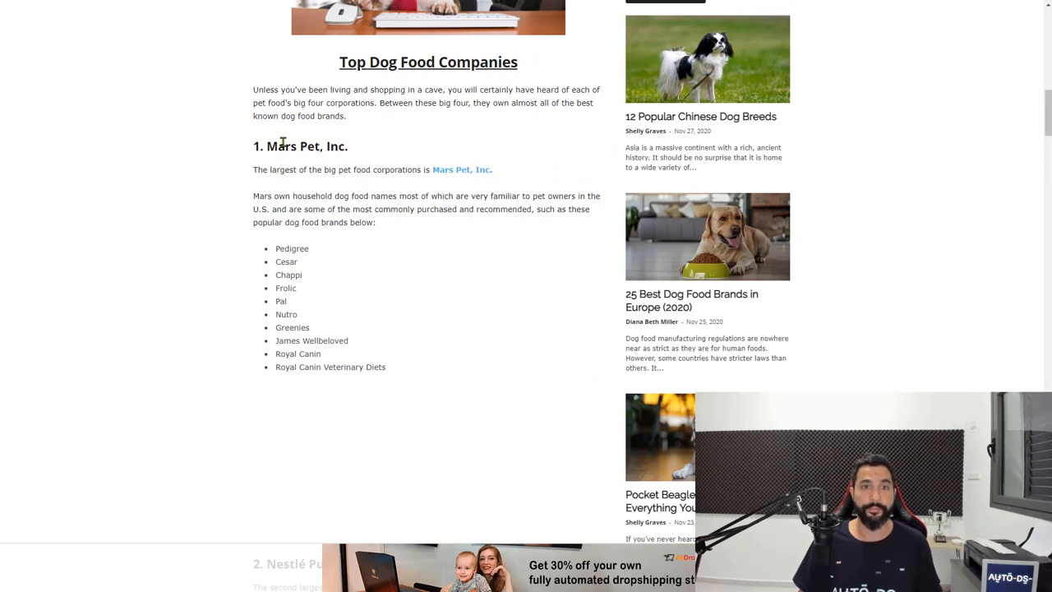
double_click(283, 146)
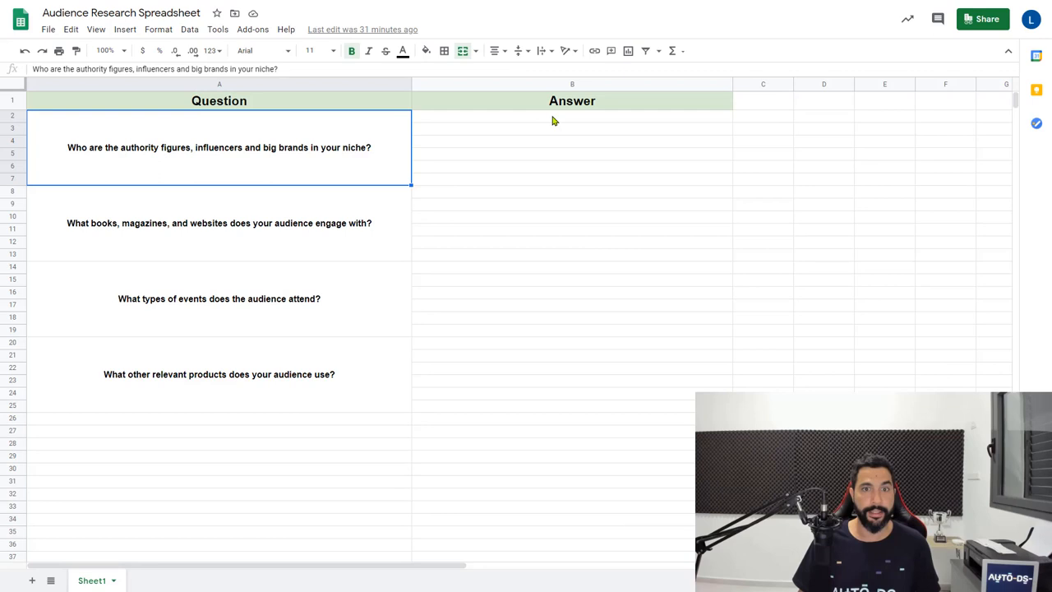
text(Mars Pet, Inc.)
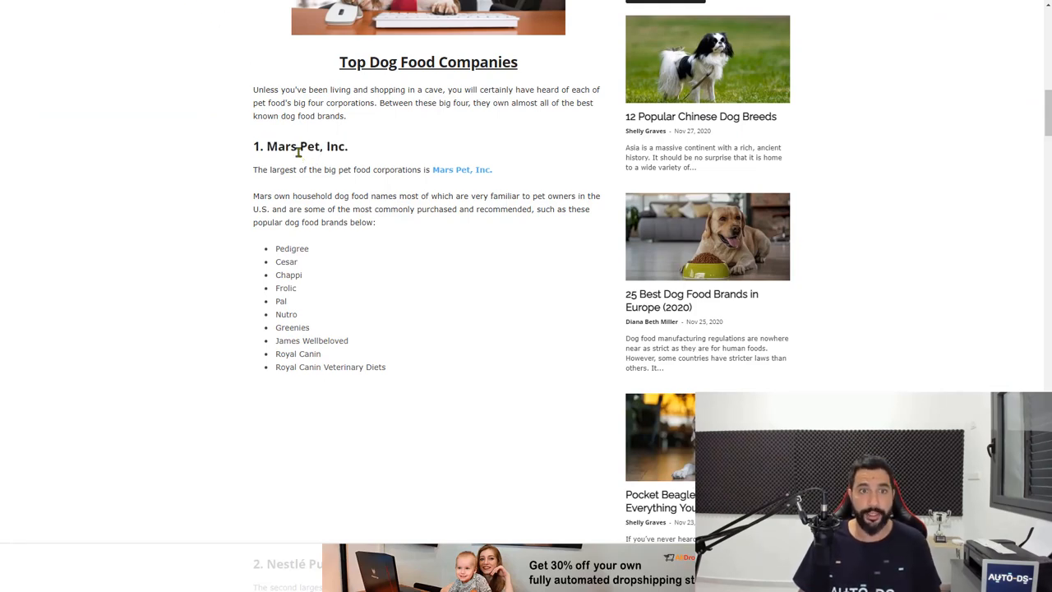
Find Mammoth Pet Products further down the article and pick out its name.
scroll(down, 3)
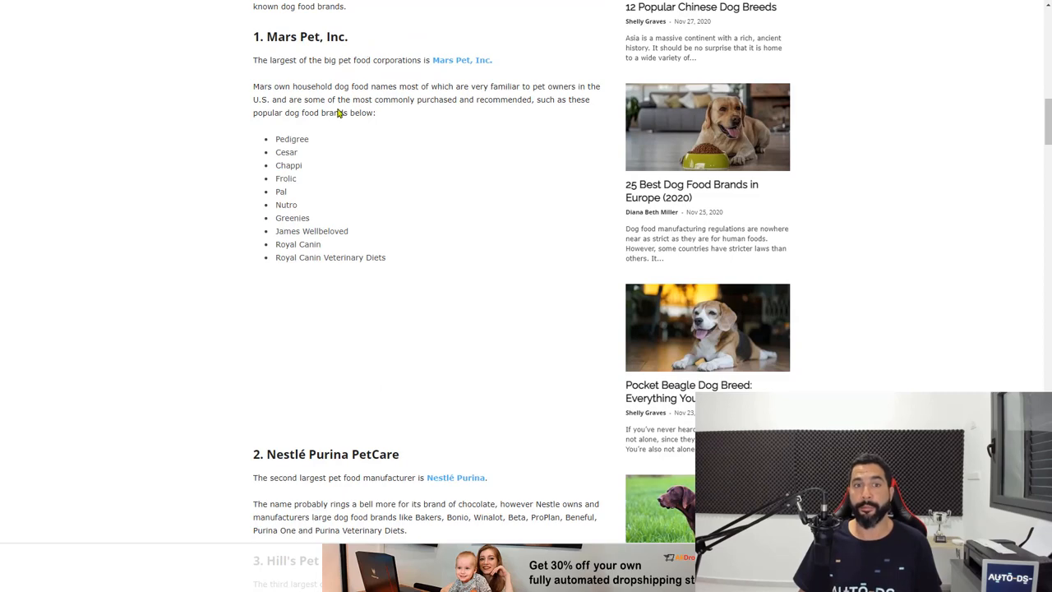
scroll(down, 3)
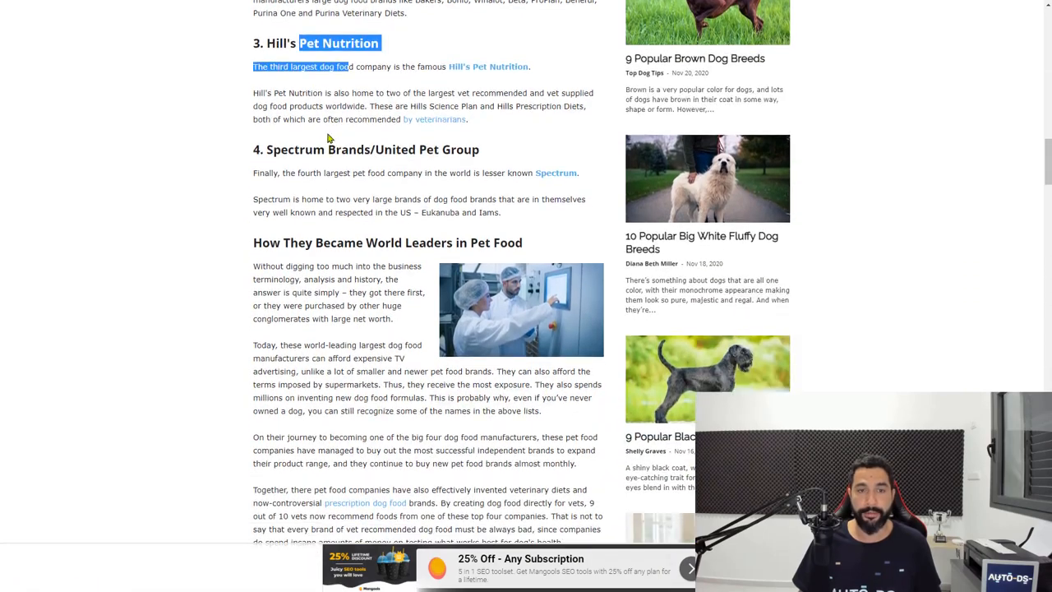
scroll(down, 3)
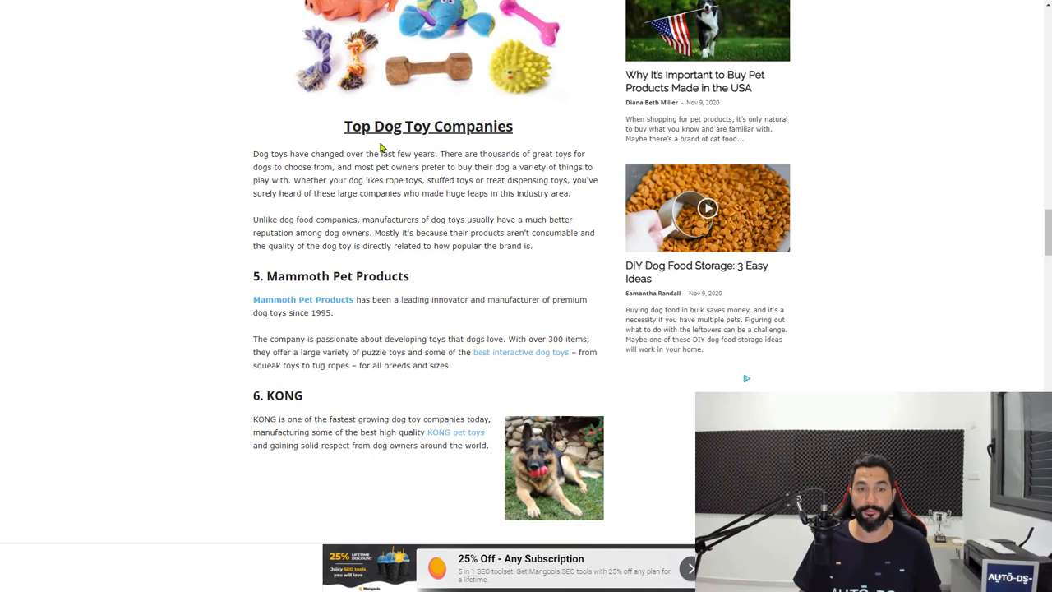
scroll(down, 3)
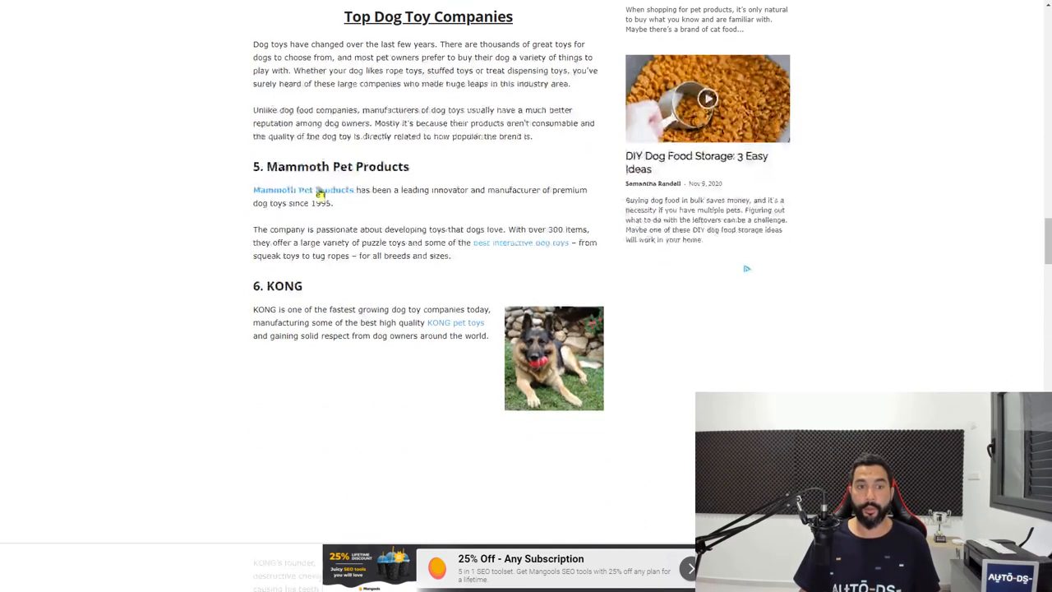
double_click(337, 166)
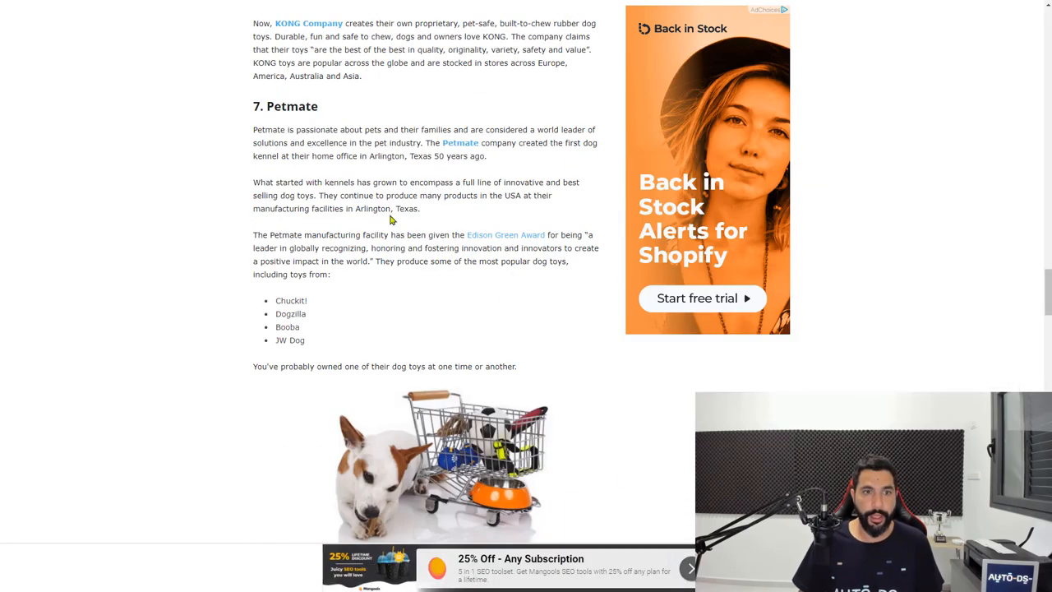
Continue through the article to MSD Animal Health and pick out its name.
scroll(down, 3)
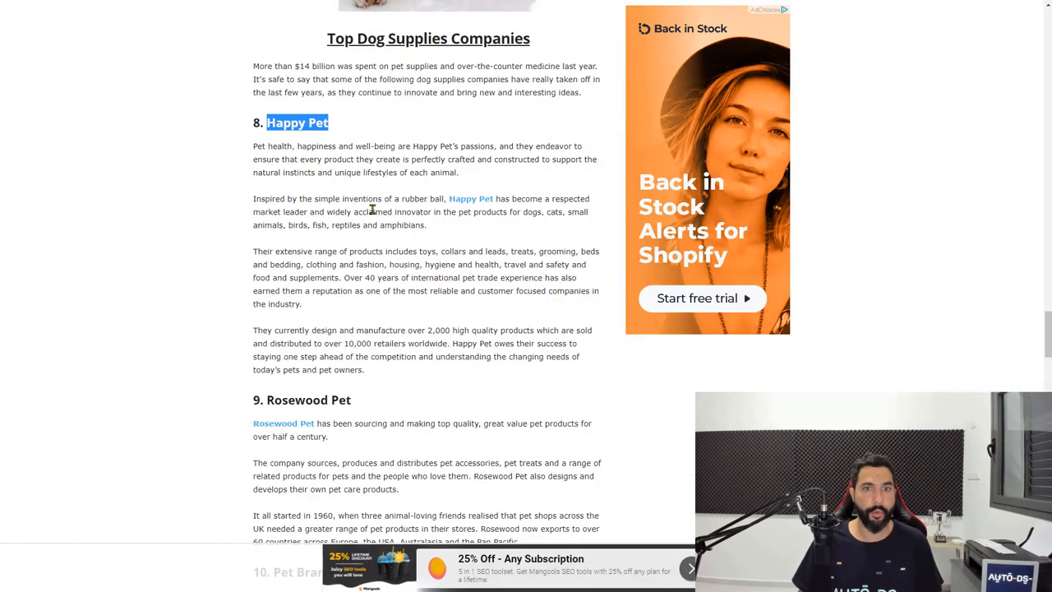
scroll(down, 3)
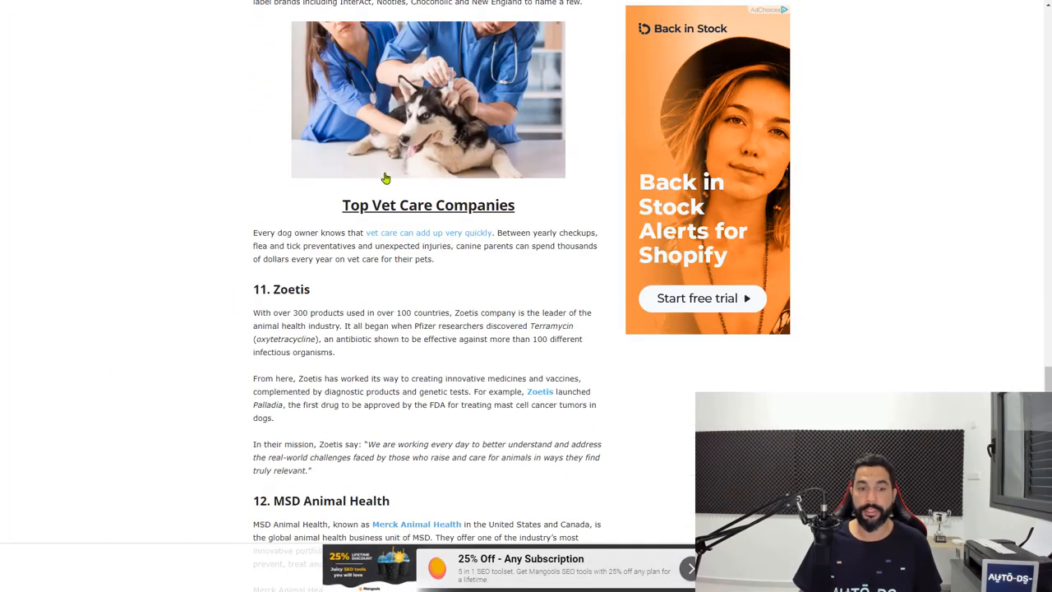
scroll(down, 3)
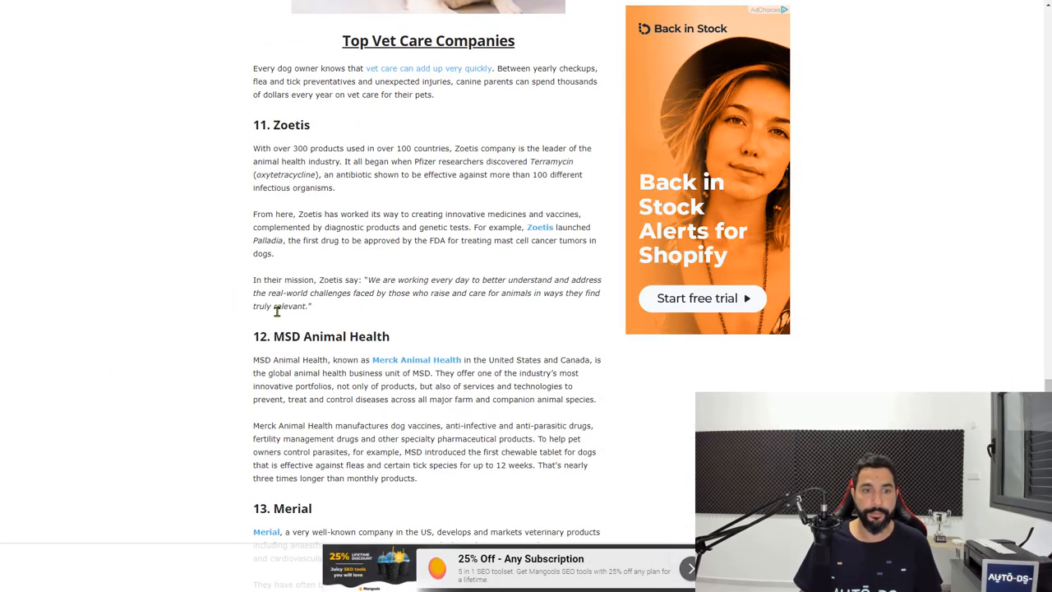
double_click(332, 335)
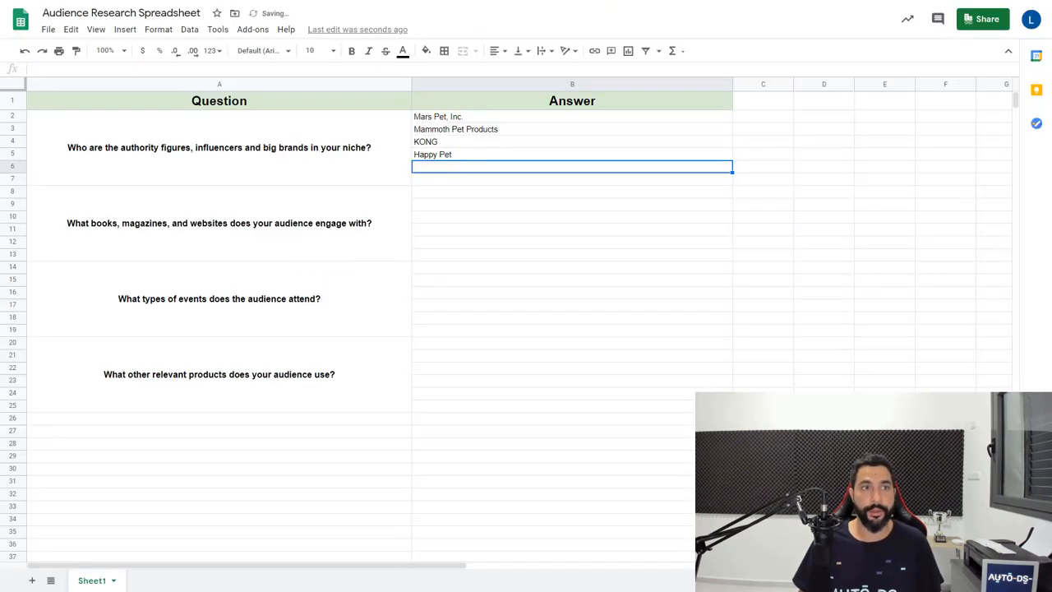
Enter MSD Animal Health as the fifth brand and move on to the books, magazines and websites question.
text(MSD Animal Health)
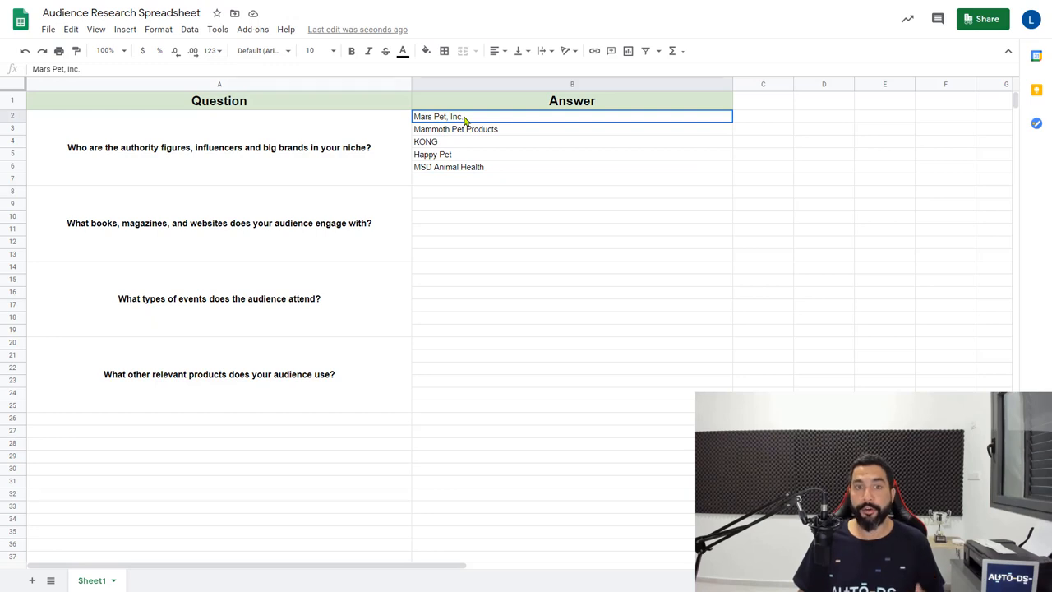
drag(437, 115, 447, 168)
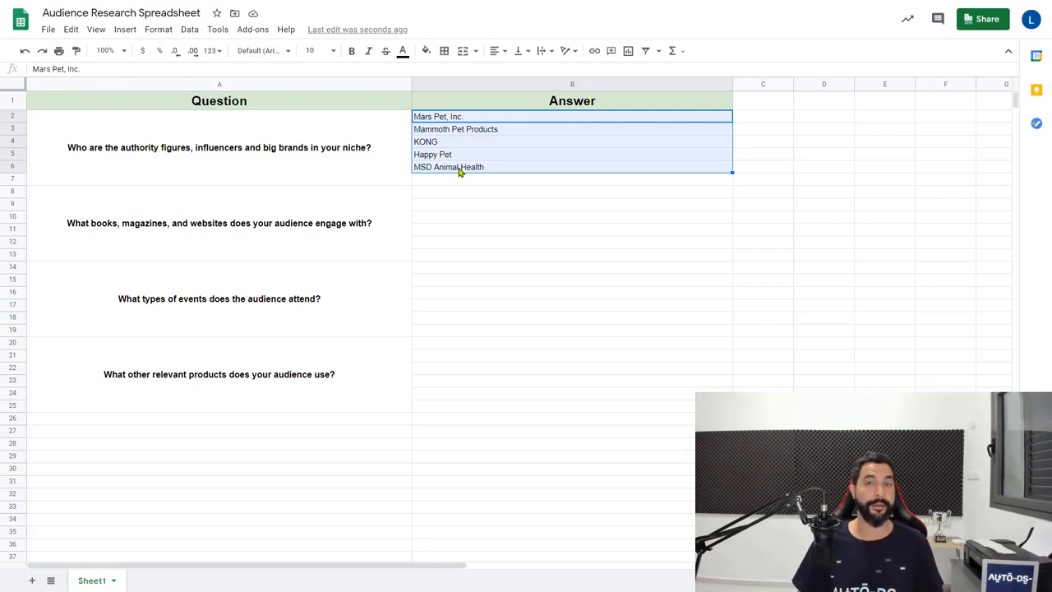
mouse_move(457, 200)
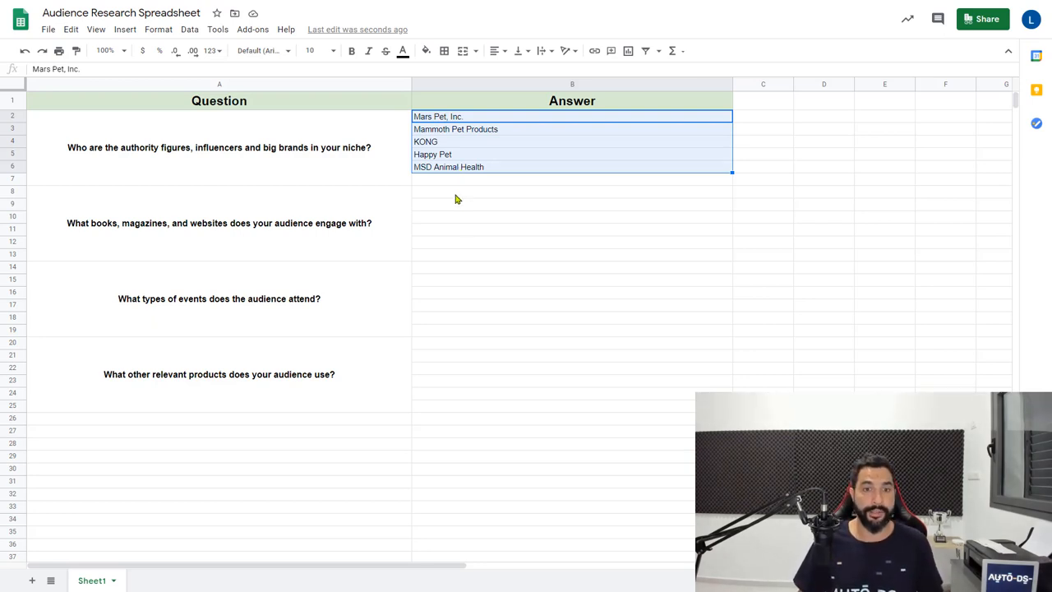
click(572, 191)
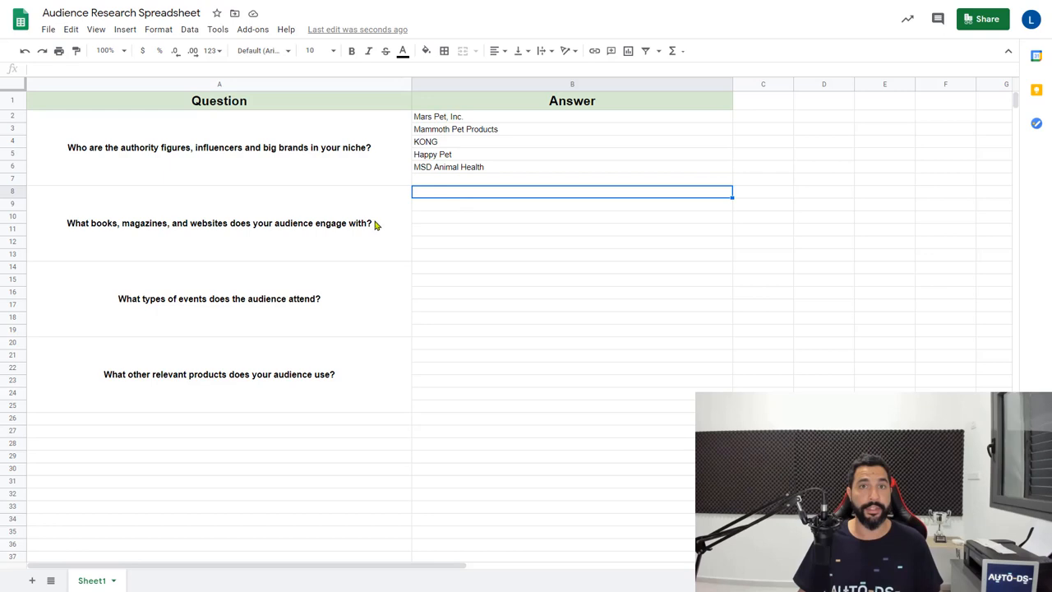
mouse_move(444, 199)
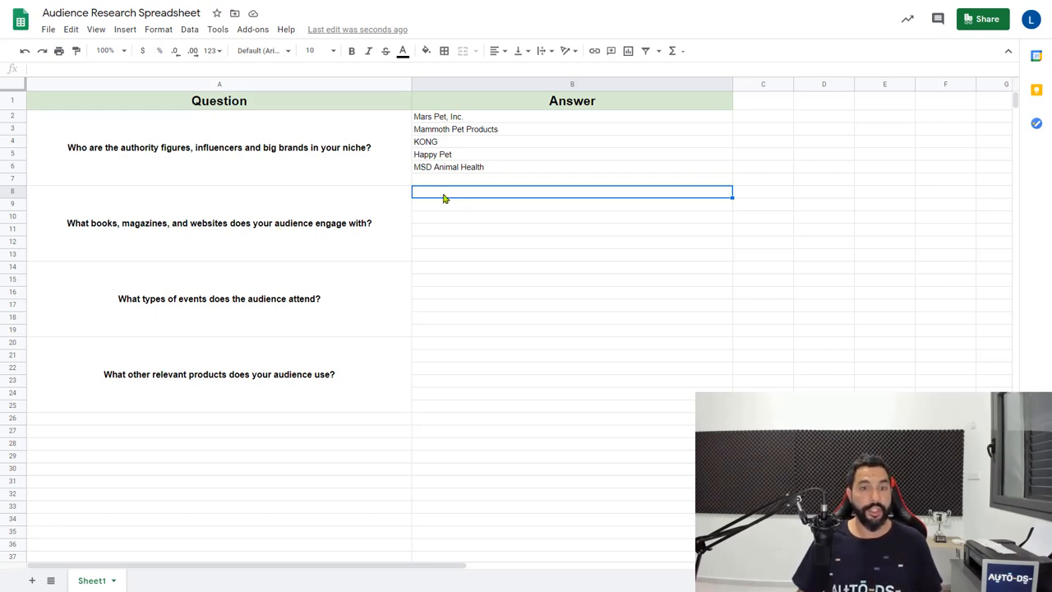
click(219, 224)
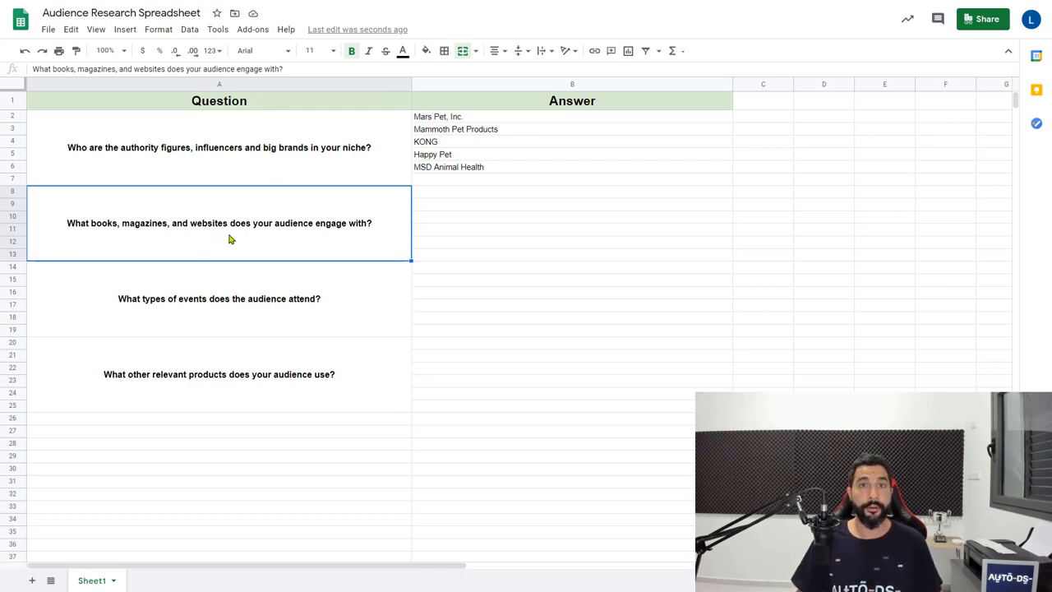
mouse_move(105, 237)
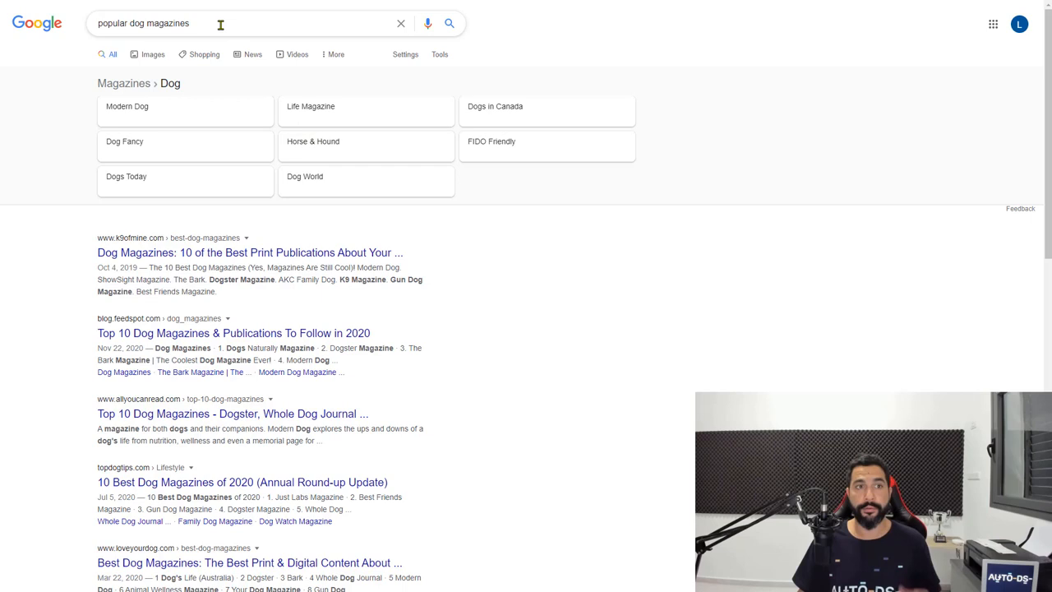
mouse_move(452, 111)
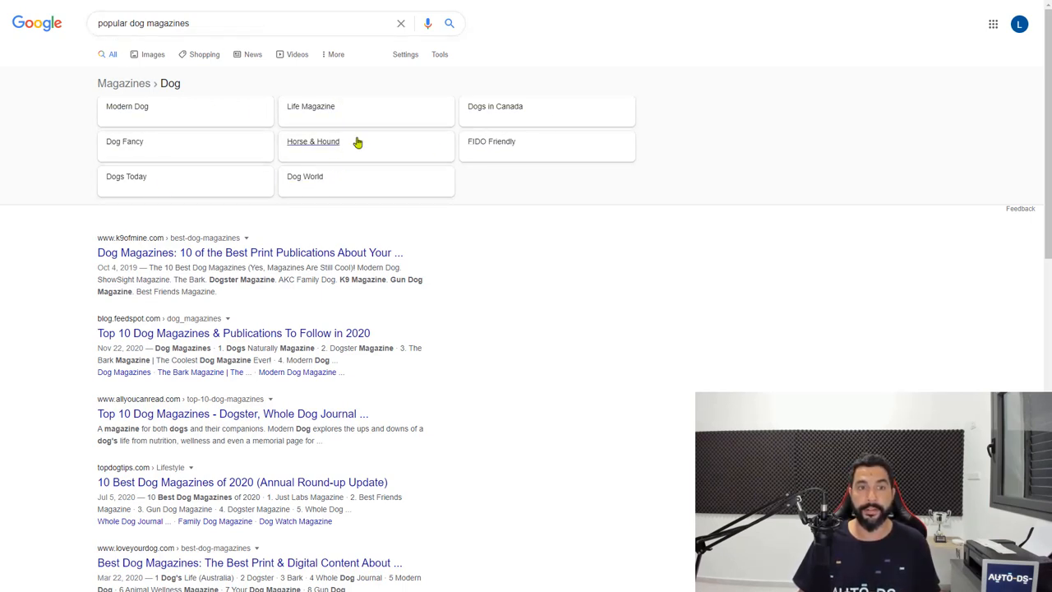
mouse_move(128, 106)
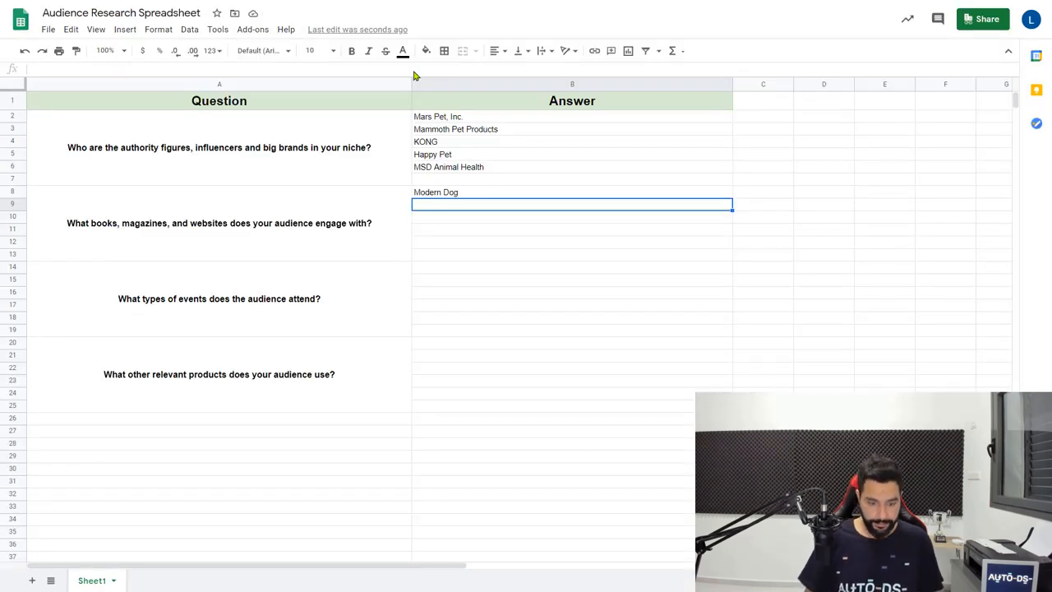
Enter Dog Fancy as a media answer and head back to search for dog websites.
text(Dog Fancy)
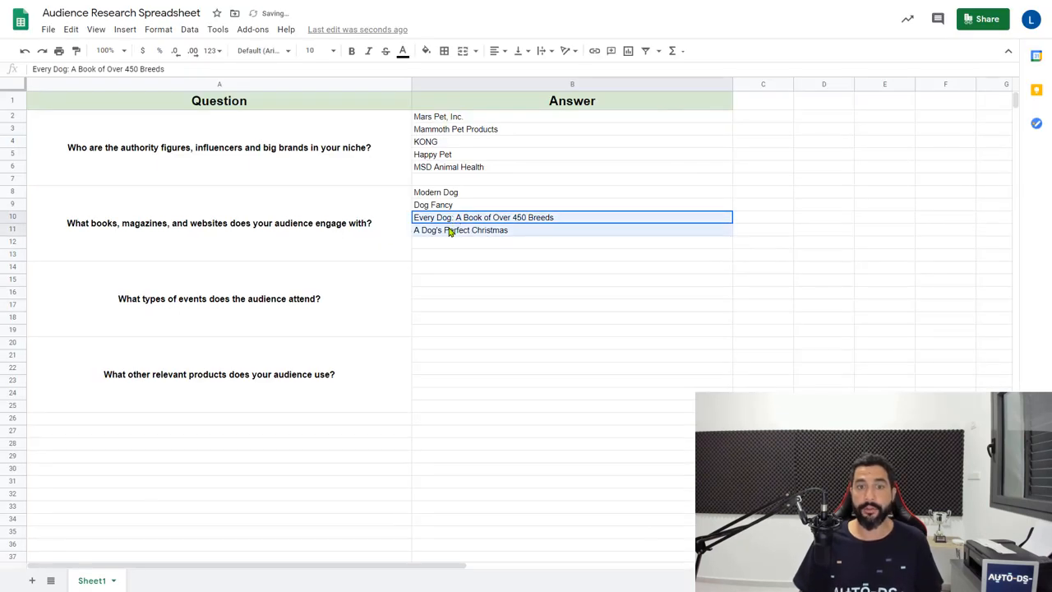
click(572, 240)
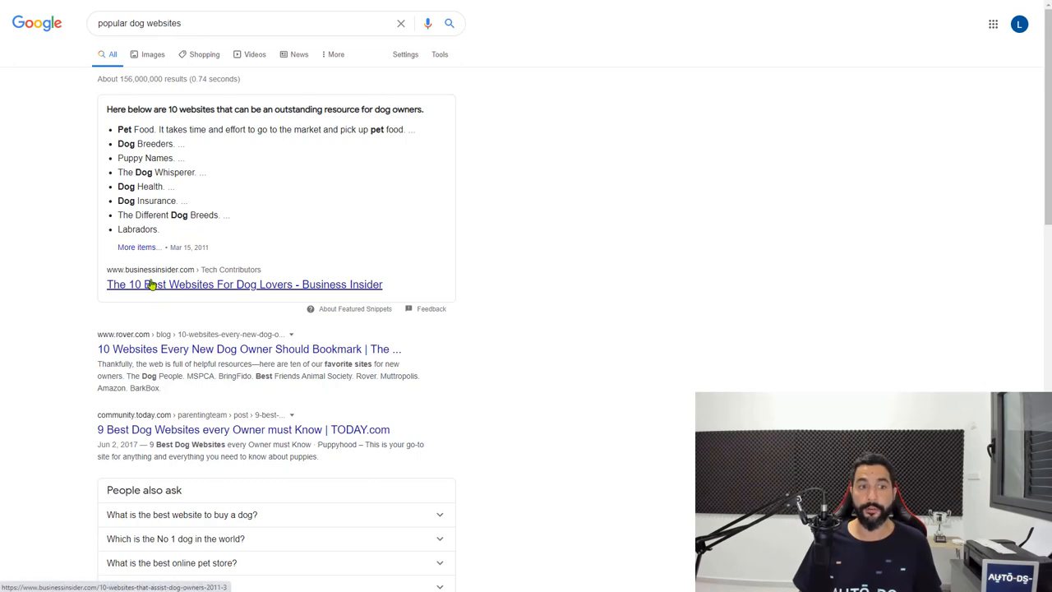
click(243, 283)
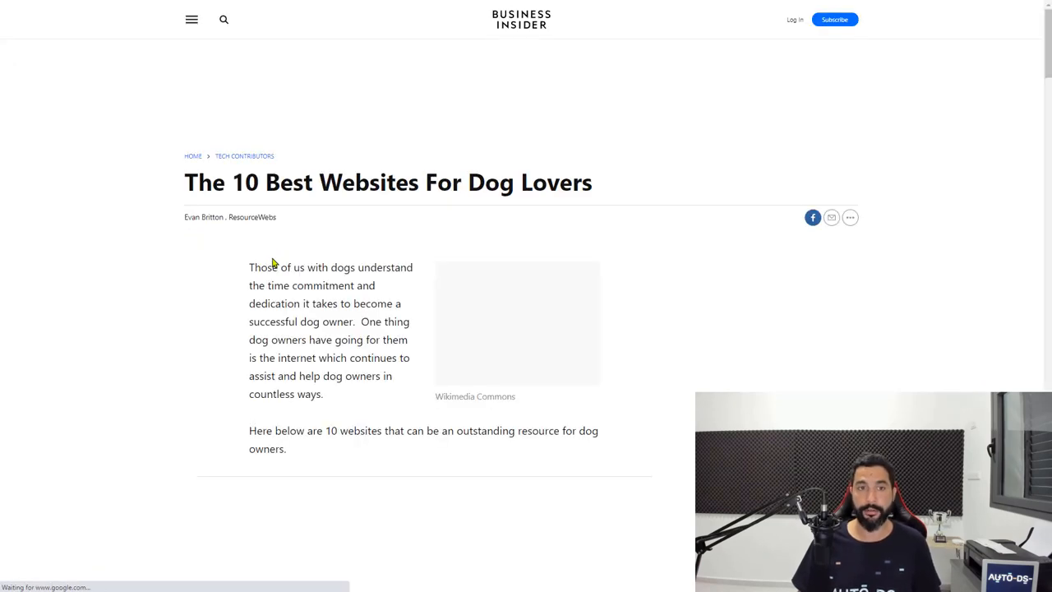
scroll(down, 3)
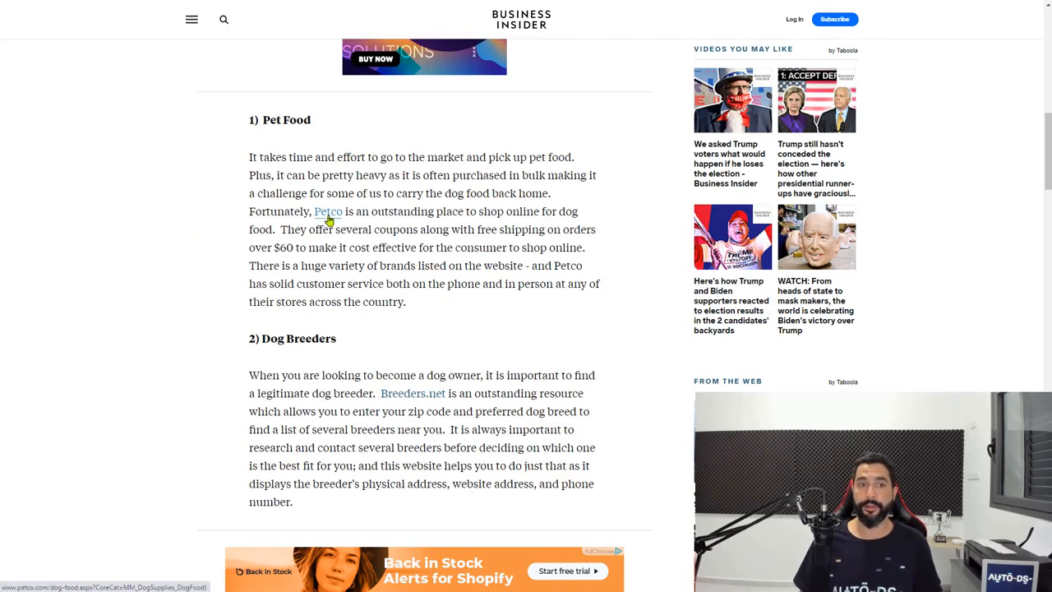
scroll(down, 3)
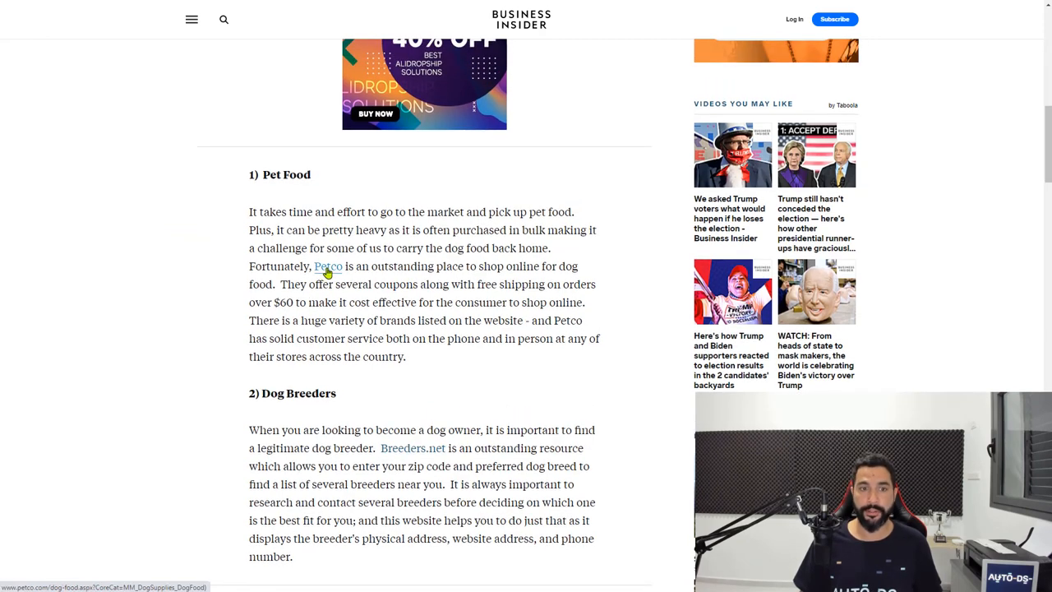
click(327, 266)
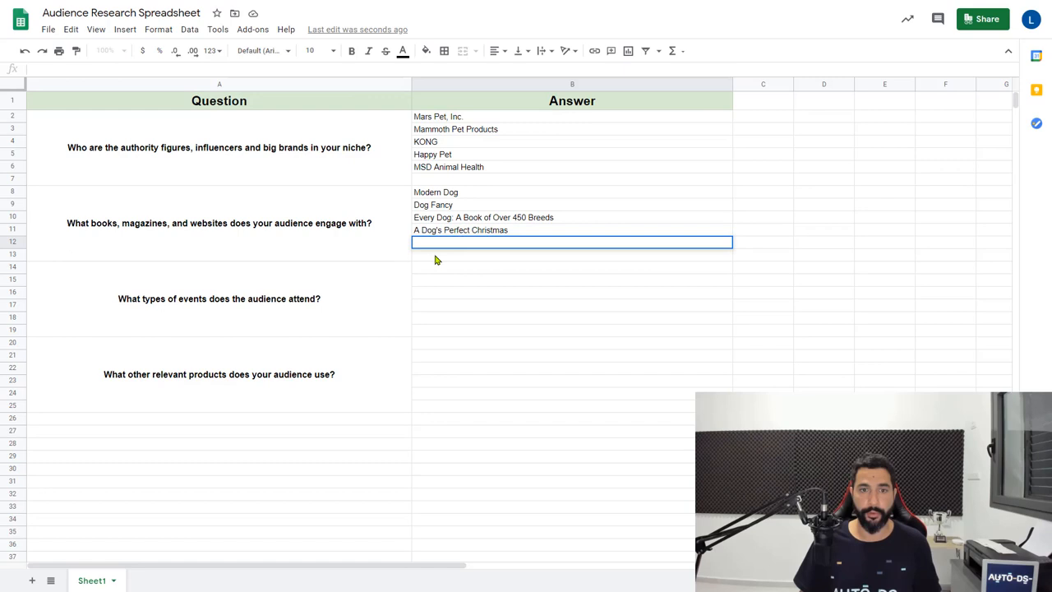
text(https://www.petco.com/)
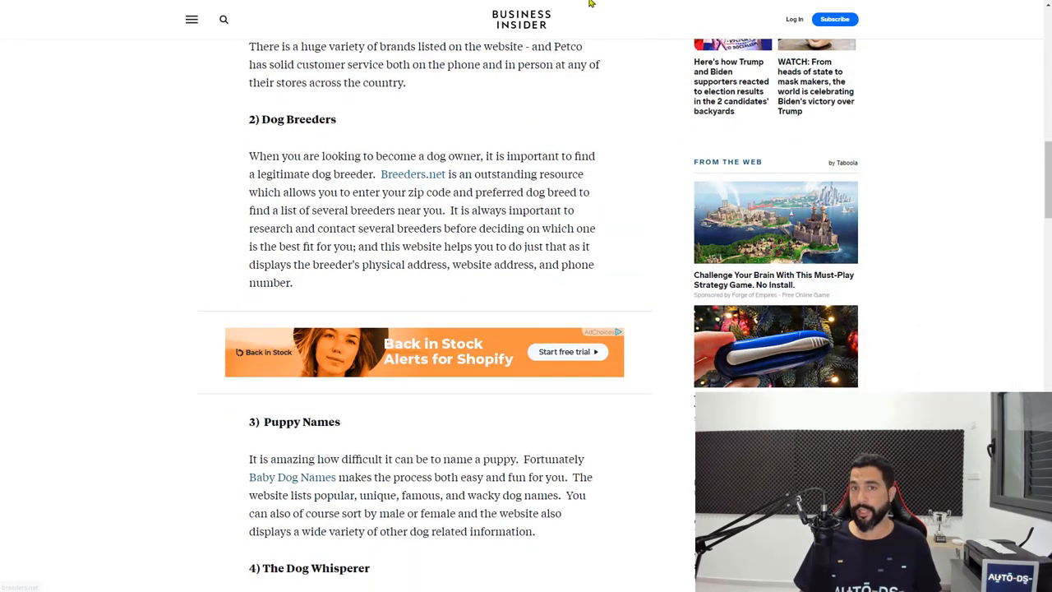
click(413, 175)
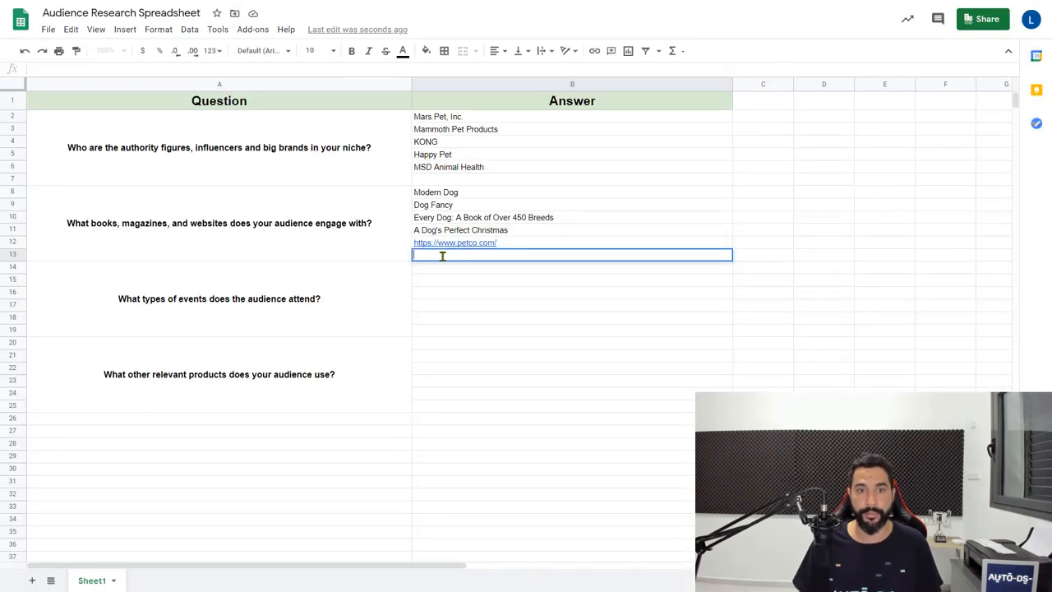
text(https://www.breeders.net/)
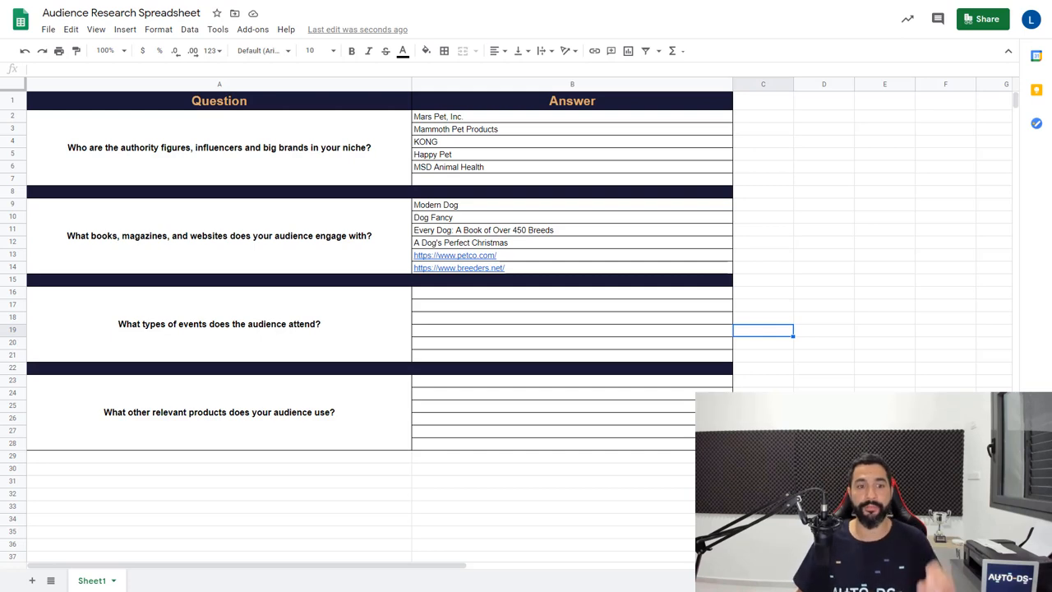
mouse_move(204, 340)
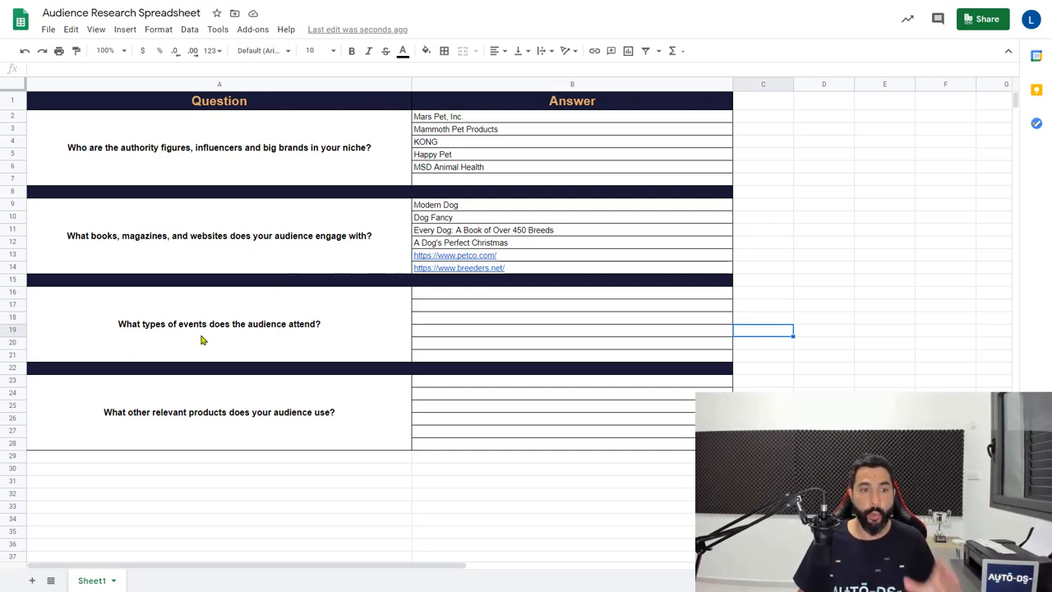
mouse_move(238, 332)
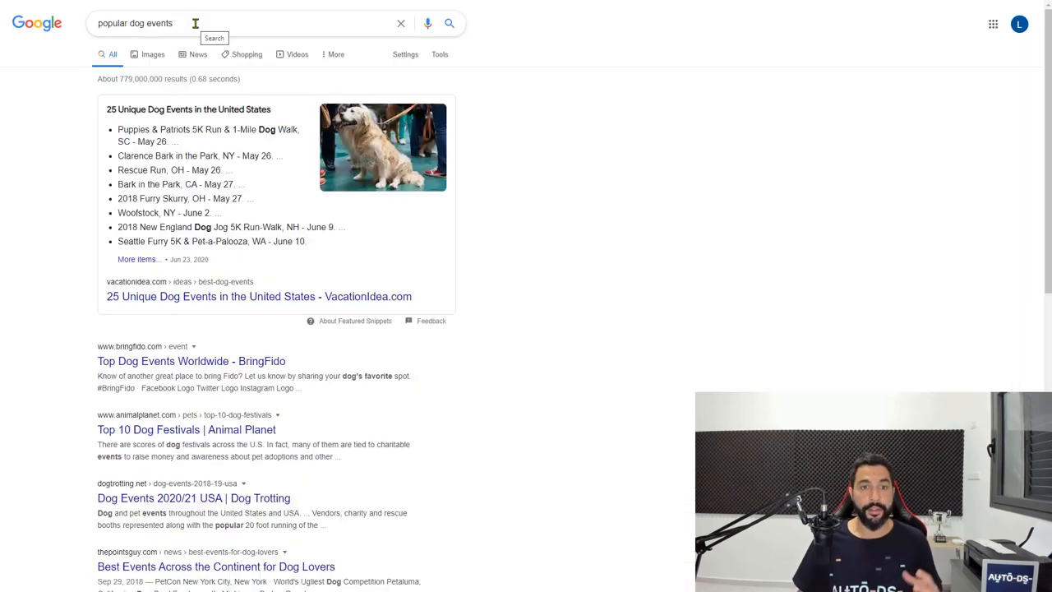
scroll(down, 3)
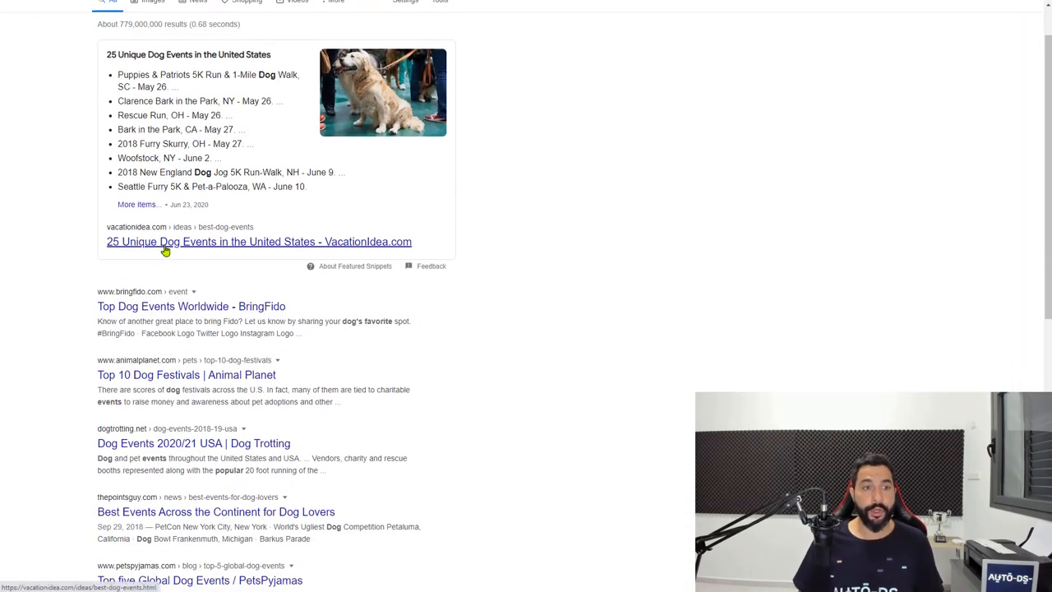
mouse_move(223, 253)
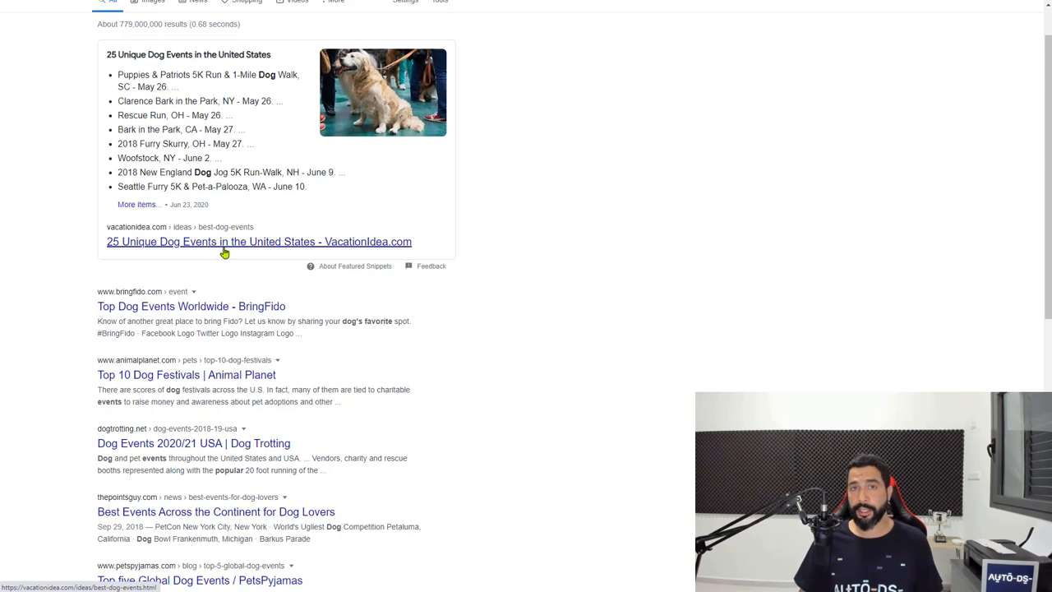
click(260, 240)
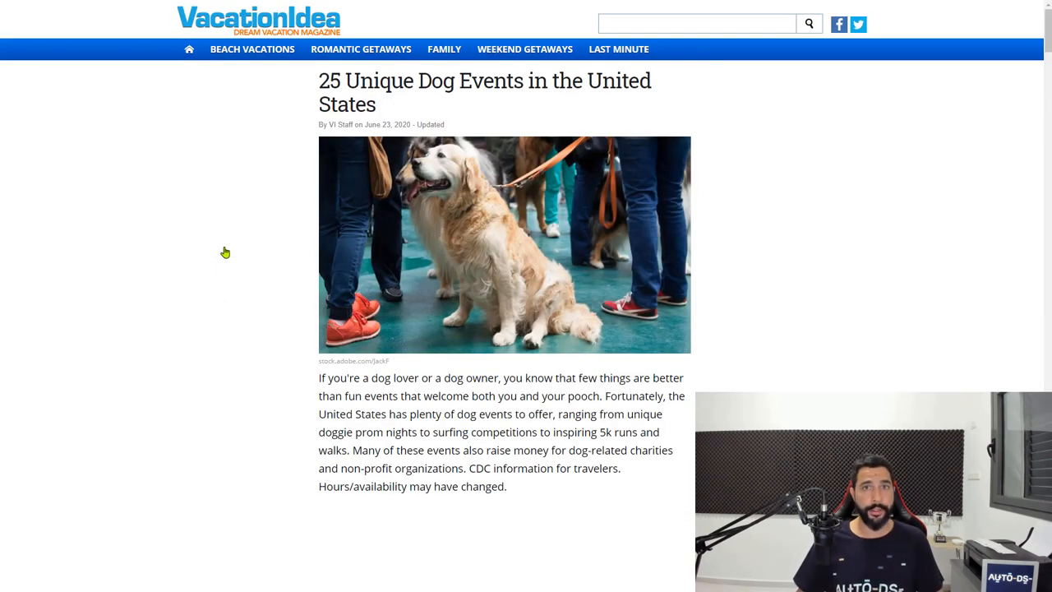
scroll(down, 3)
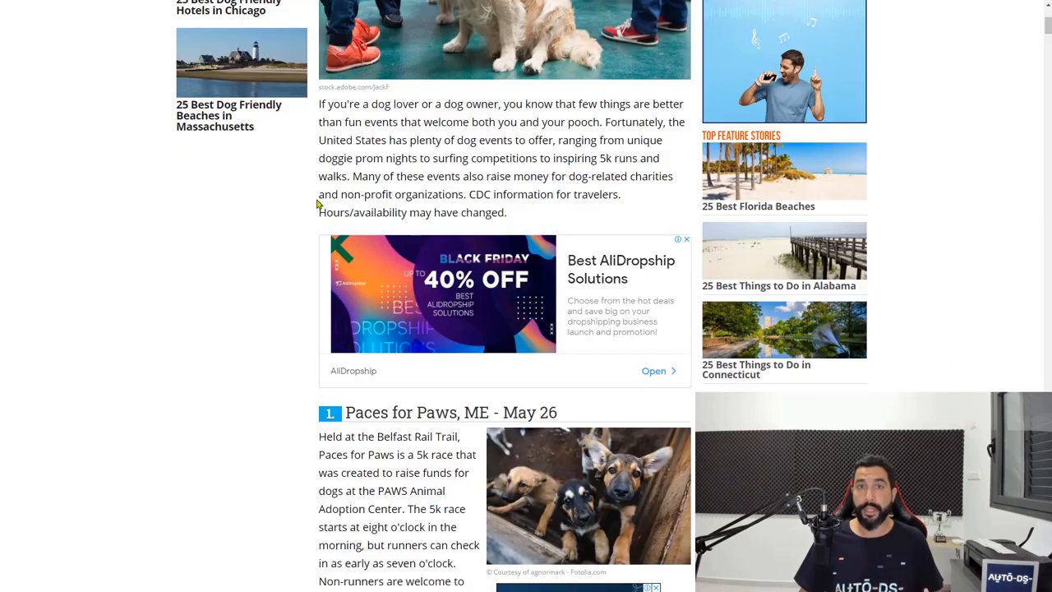
scroll(down, 3)
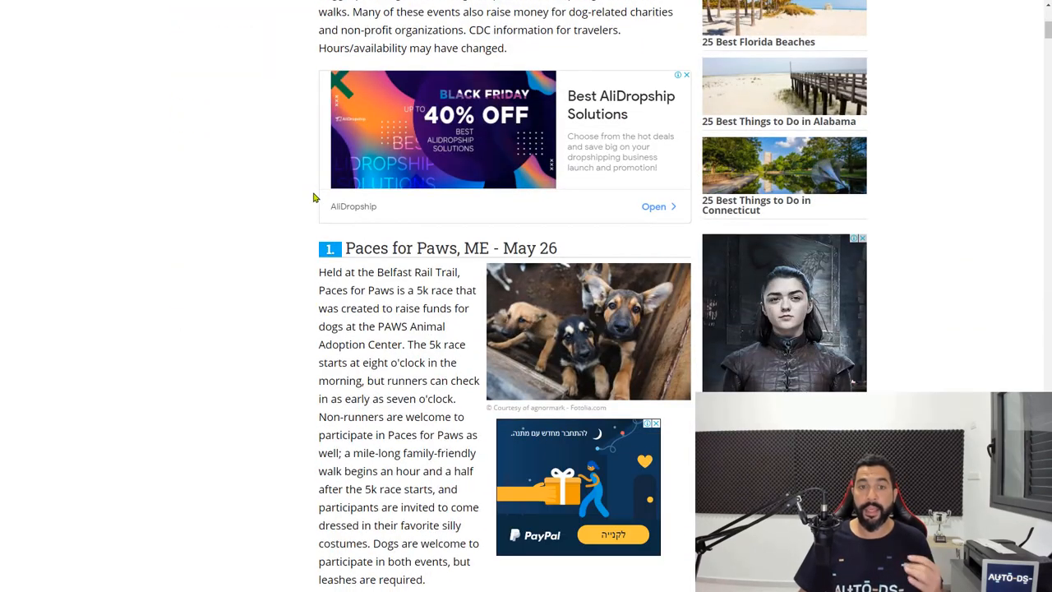
scroll(down, 3)
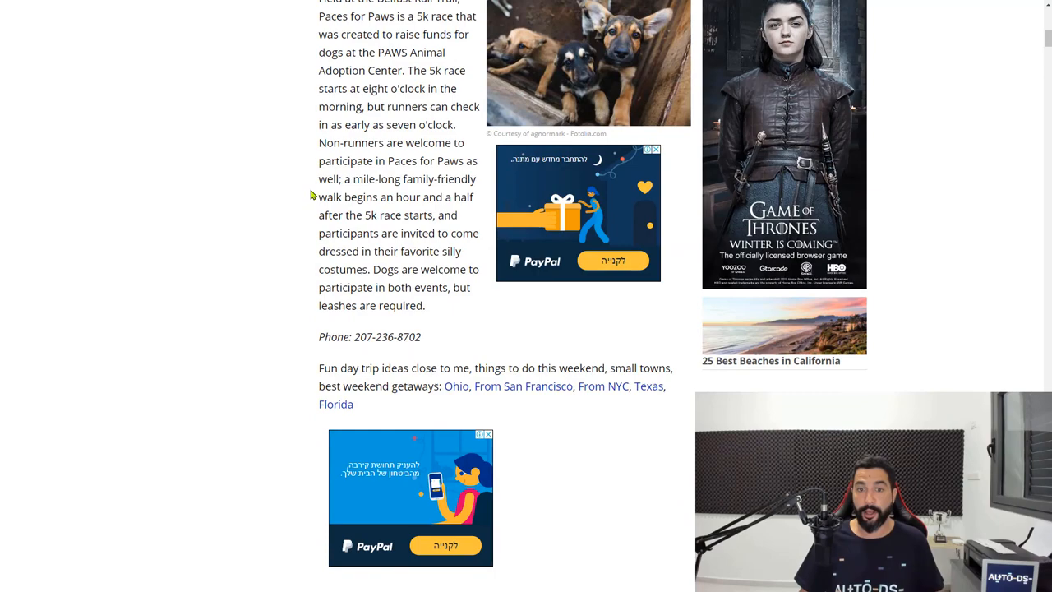
scroll(up, 3)
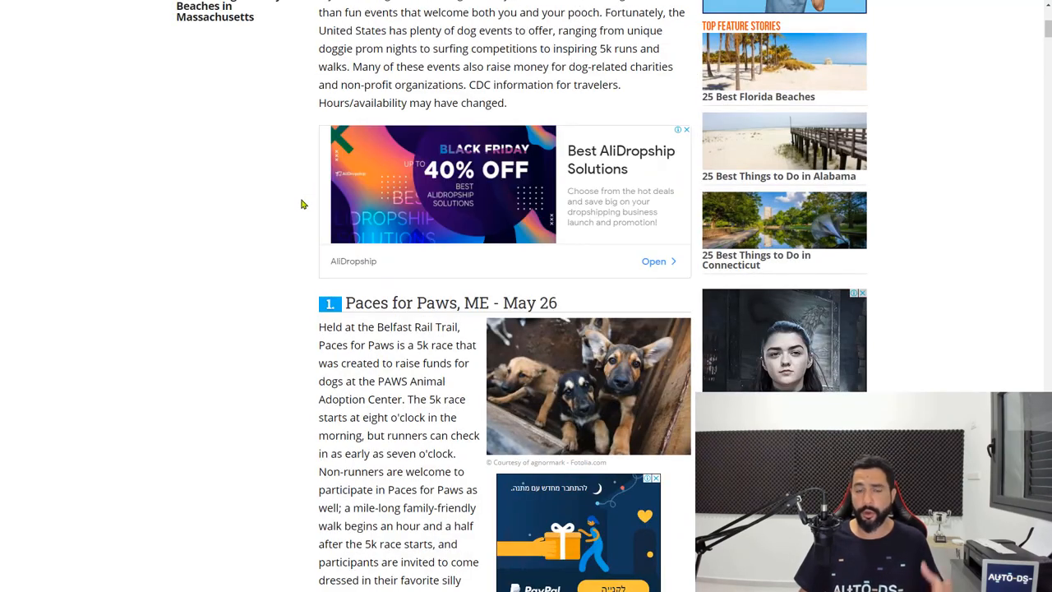
scroll(down, 3)
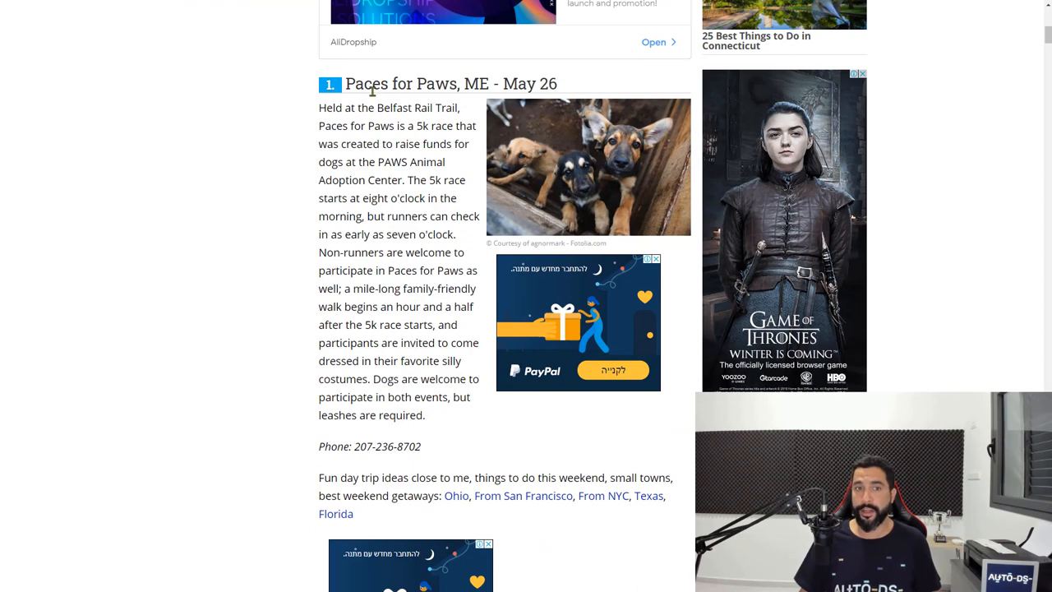
right_click(401, 83)
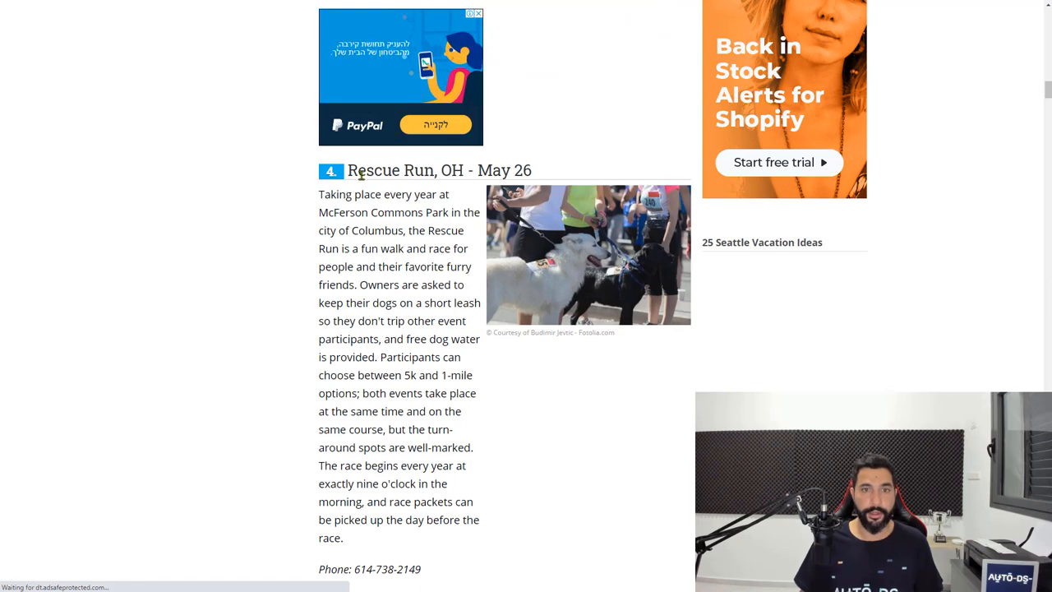
right_click(392, 170)
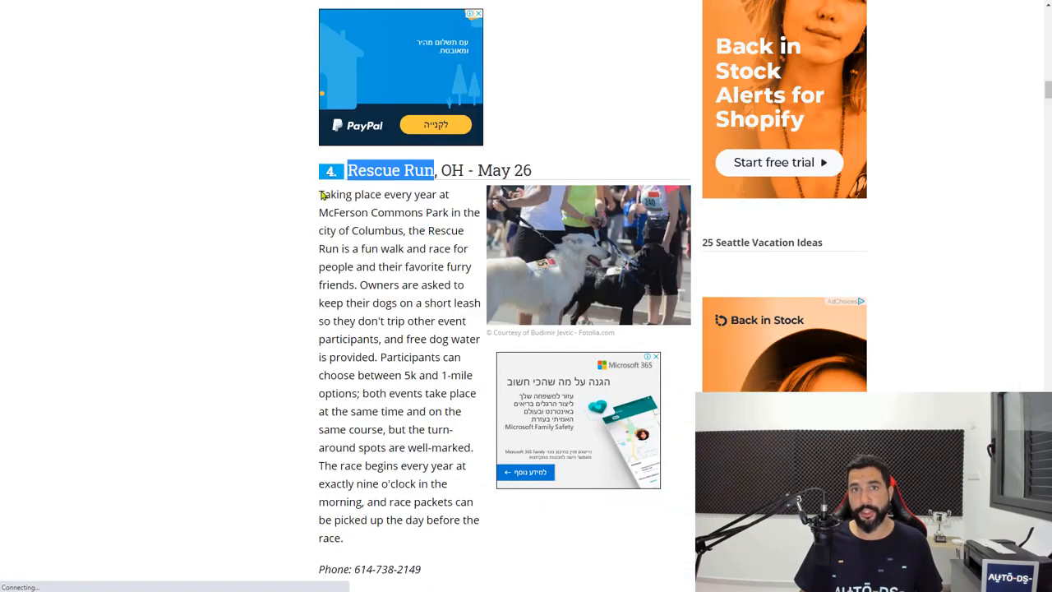
scroll(down, 3)
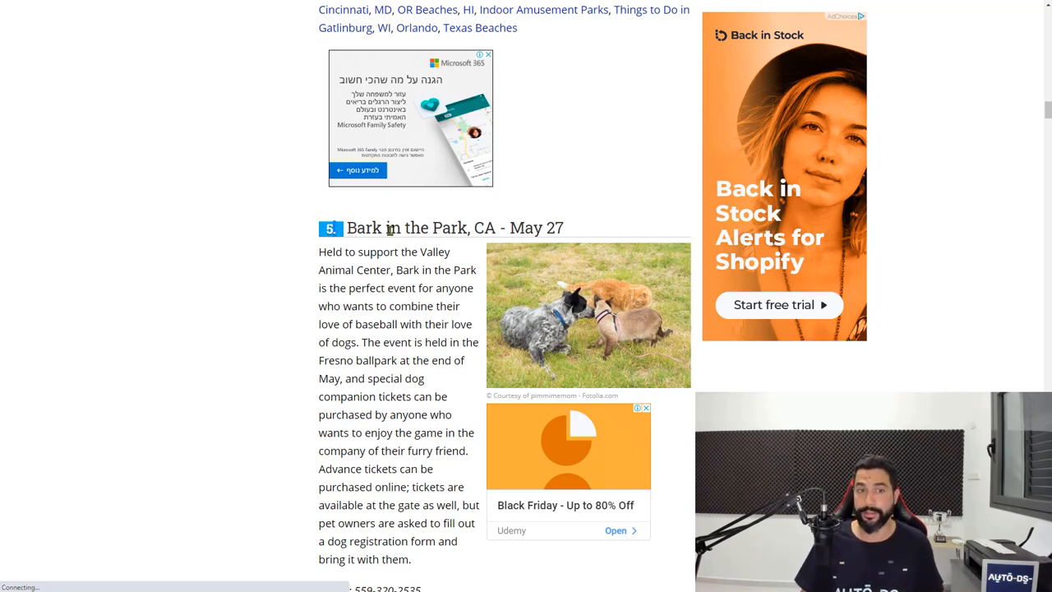
scroll(down, 3)
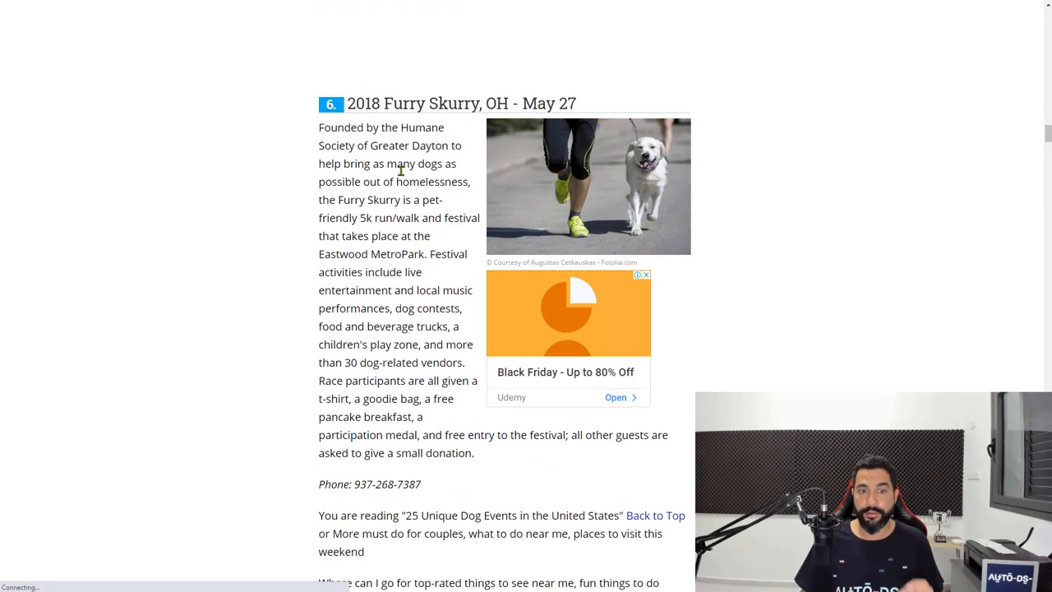
double_click(404, 104)
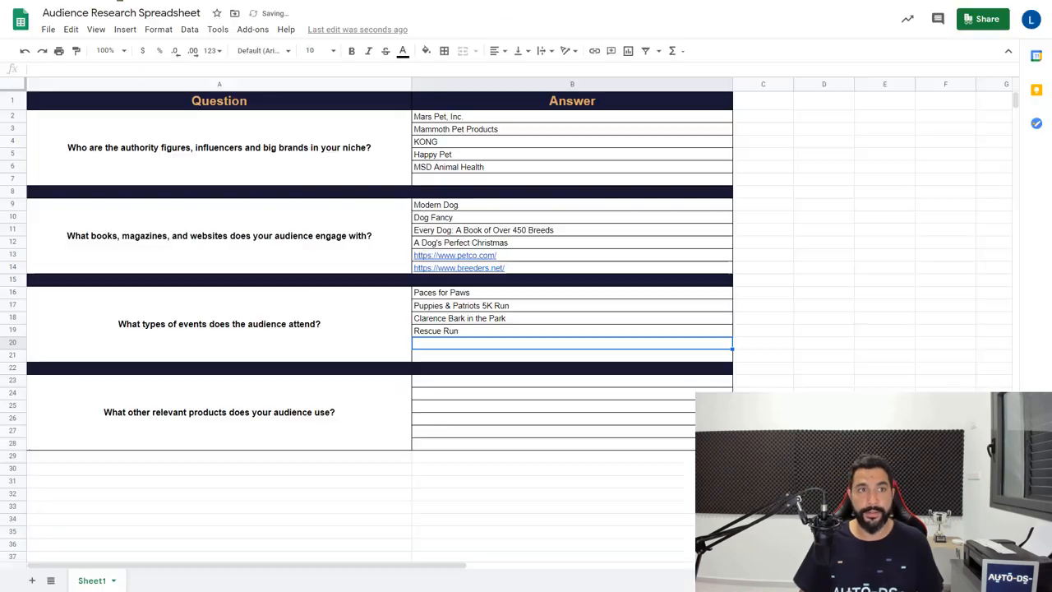
Enter Furry Skurry under the events answers and select the other products question.
text(Furry Skurry)
click(572, 356)
text(PAWS Chicago 5K Walk-Run)
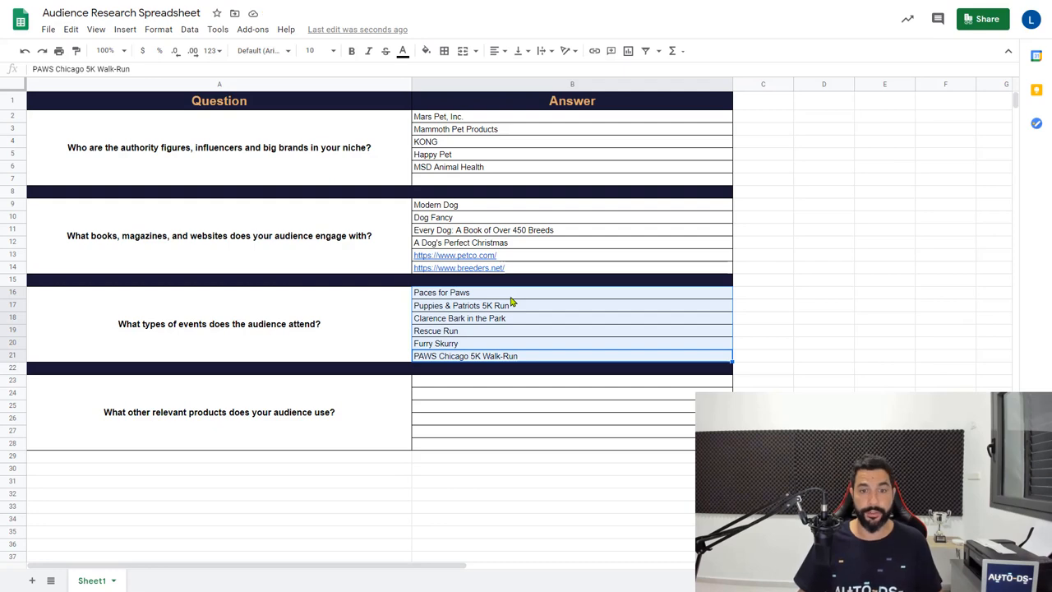
mouse_move(380, 418)
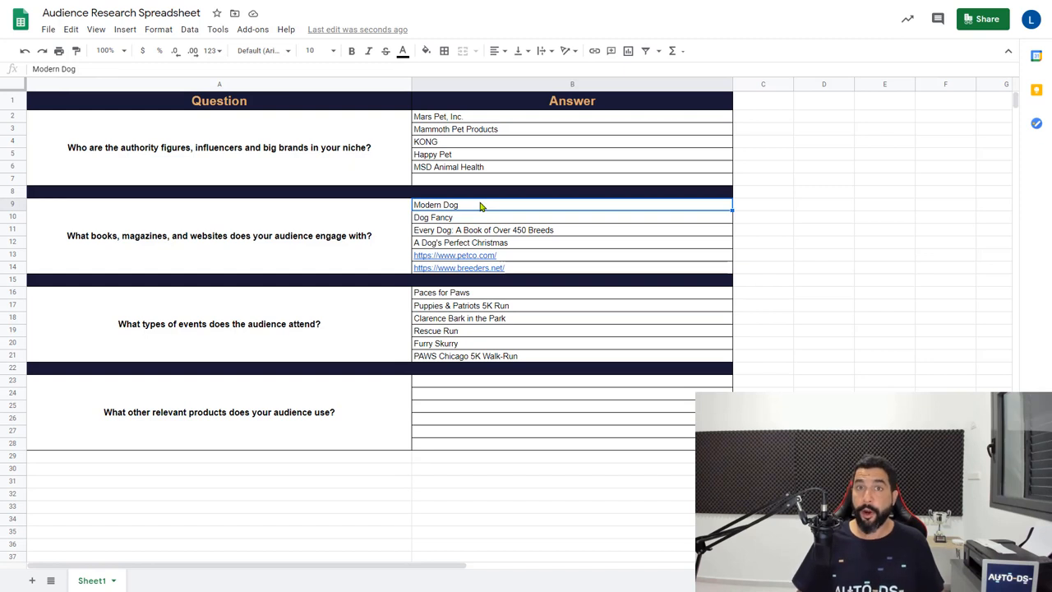
mouse_move(480, 128)
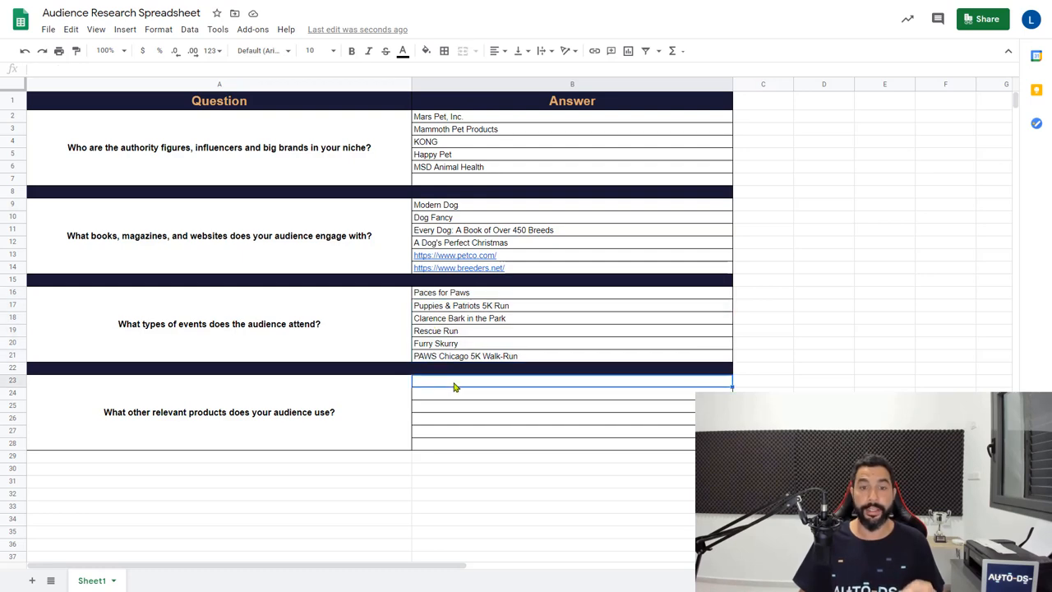
click(572, 217)
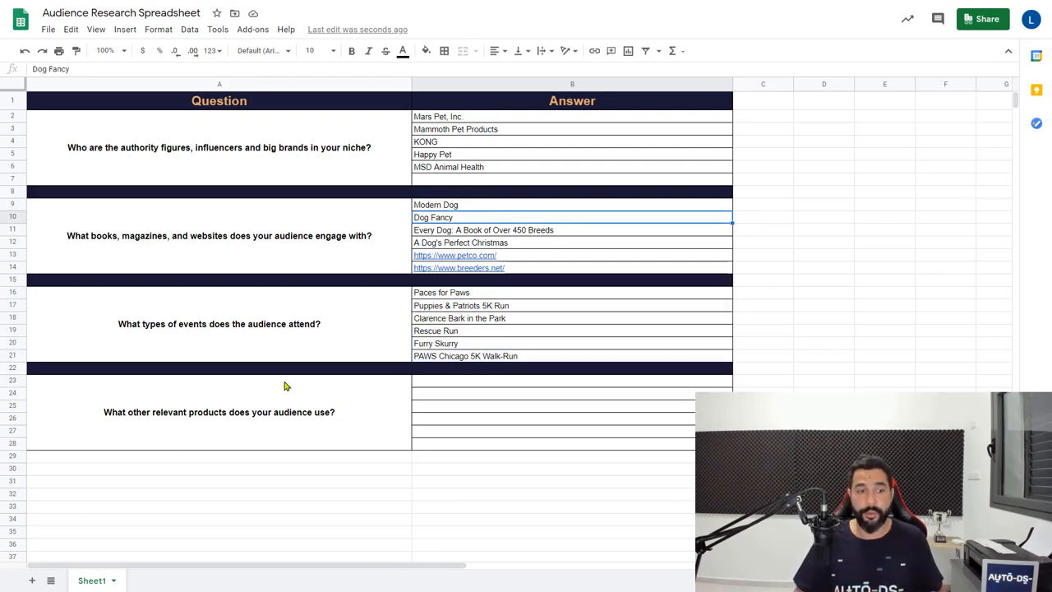
click(218, 412)
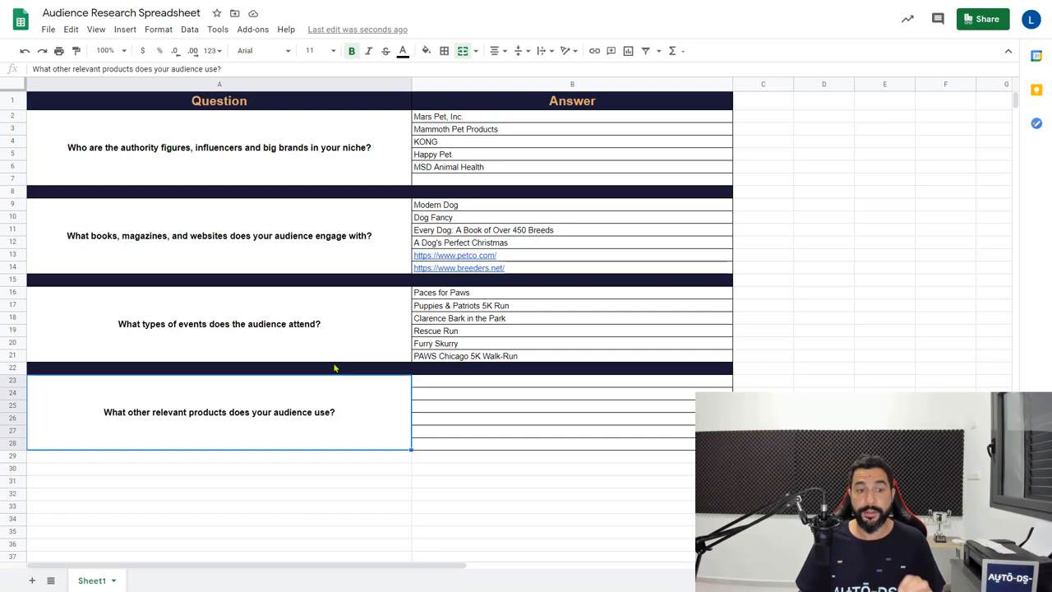
mouse_move(306, 294)
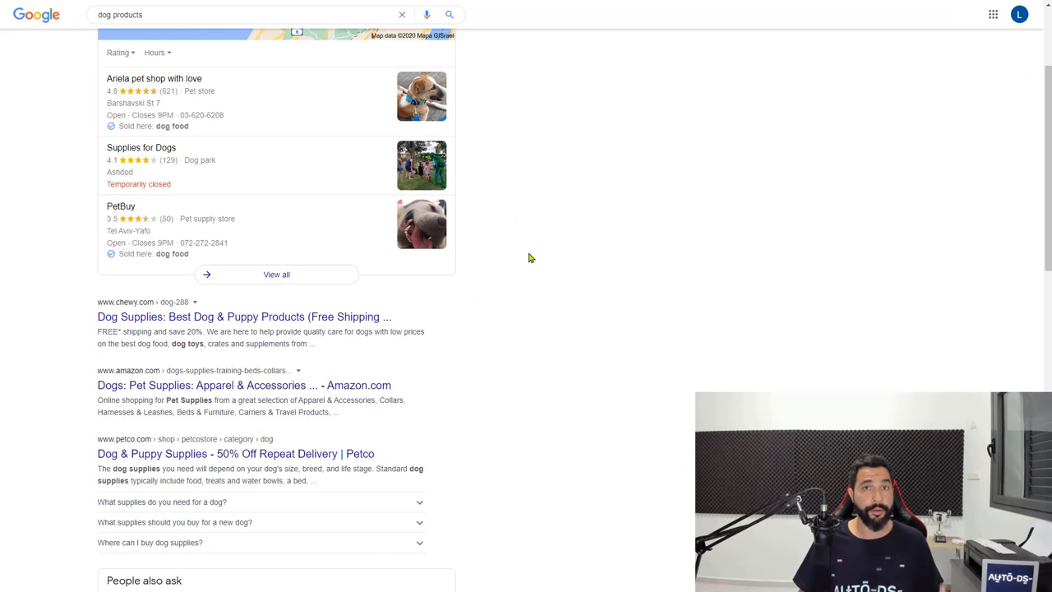
Scroll through Chewy's dog supplies categories such as food, treats and toys.
scroll(down, 3)
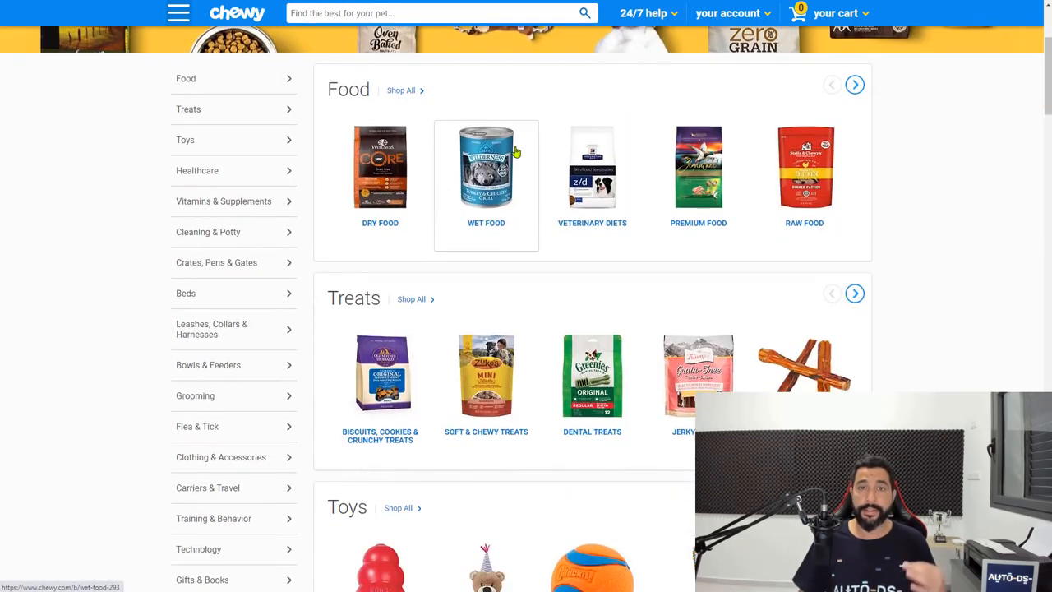
mouse_move(398, 129)
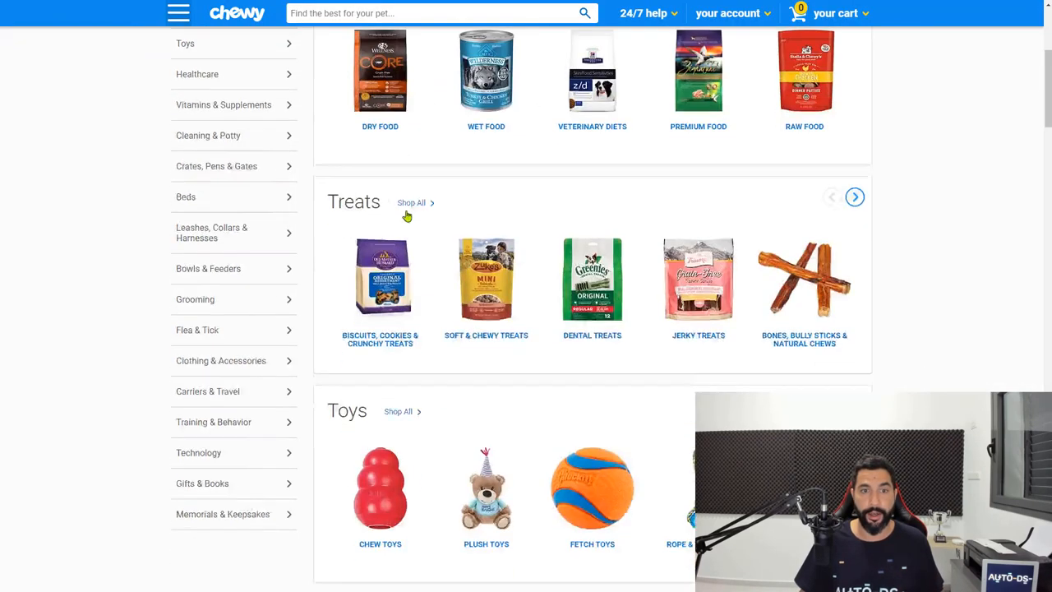
scroll(down, 3)
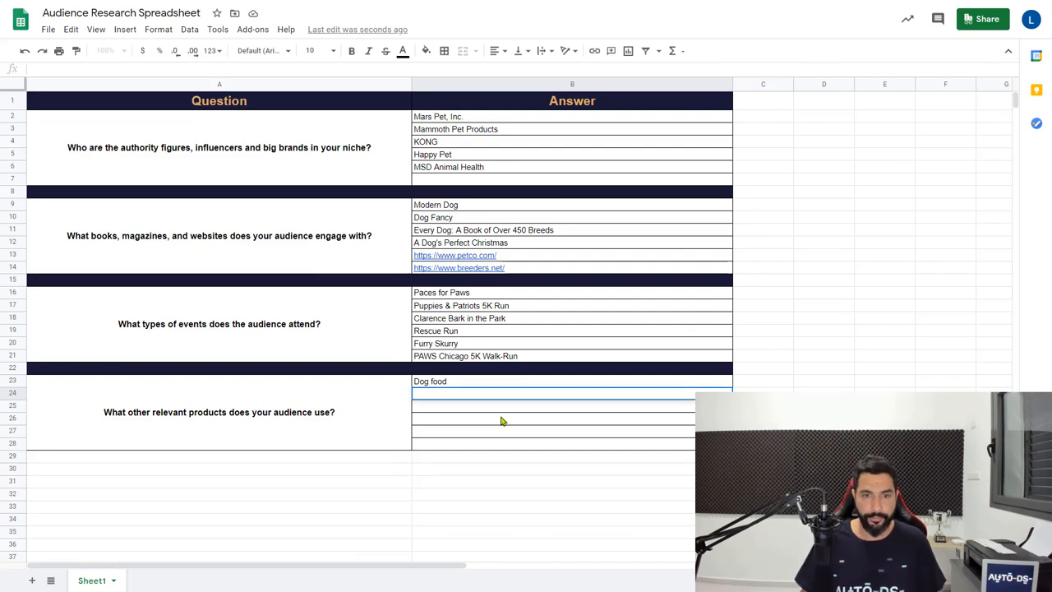
List Dog Toys, Dog Vet, Dog Beds and Dog Leashes as product answers in column B.
text(Dog Toys)
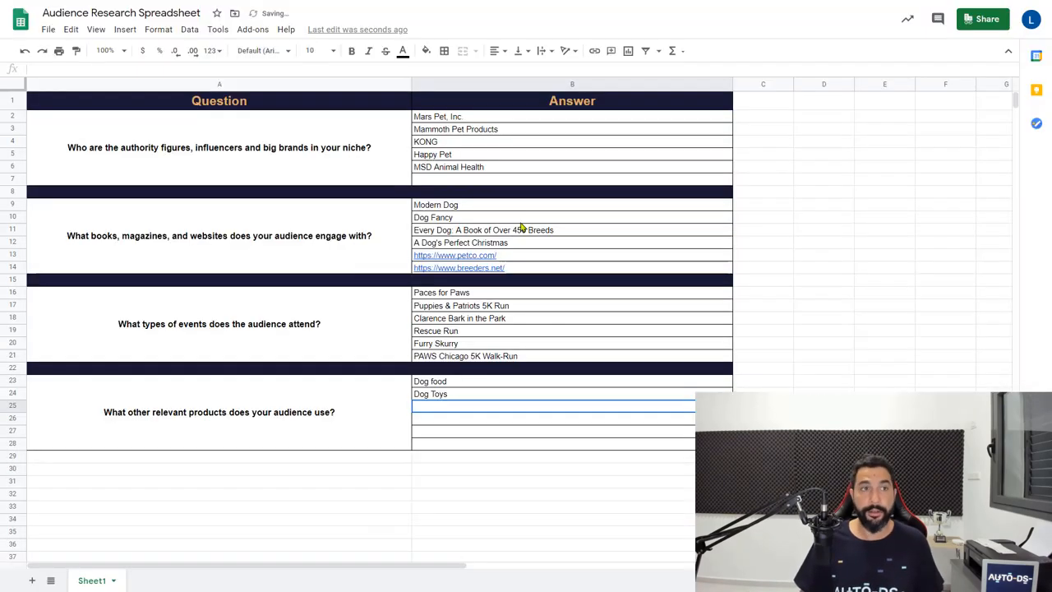
text(Dog V)
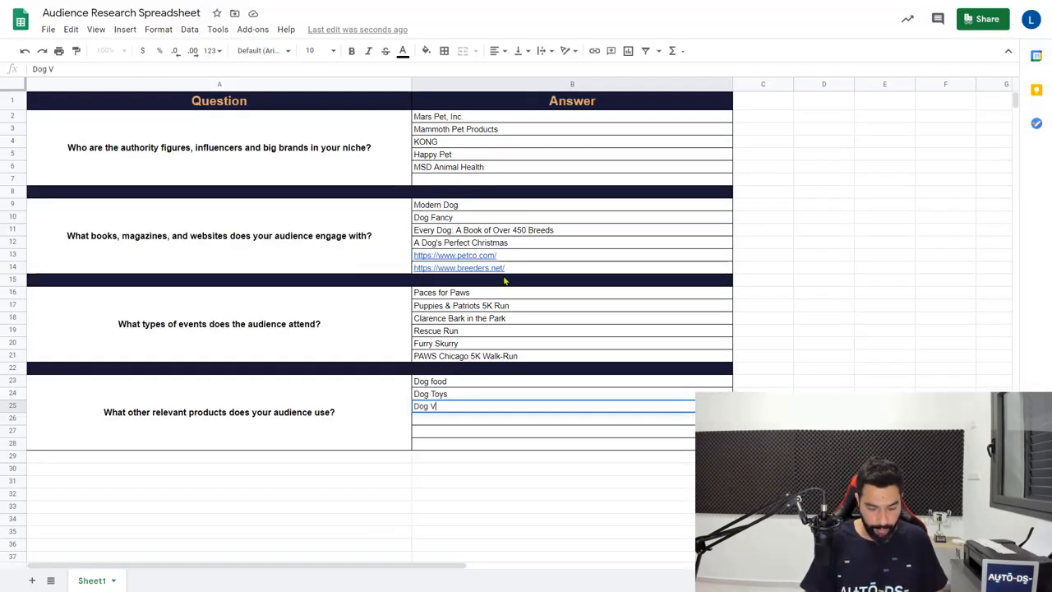
text(et)
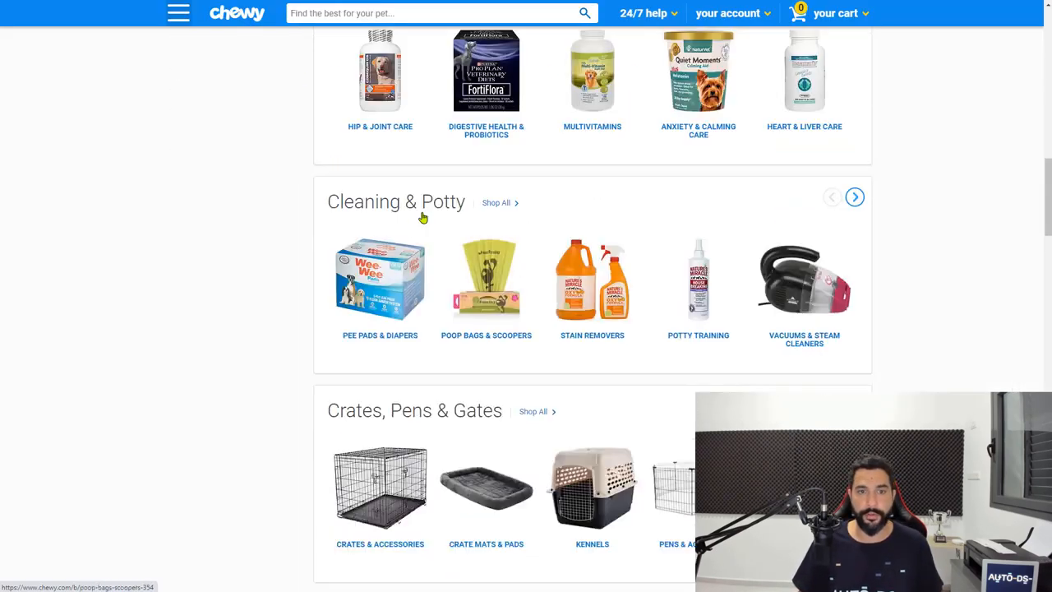
scroll(down, 3)
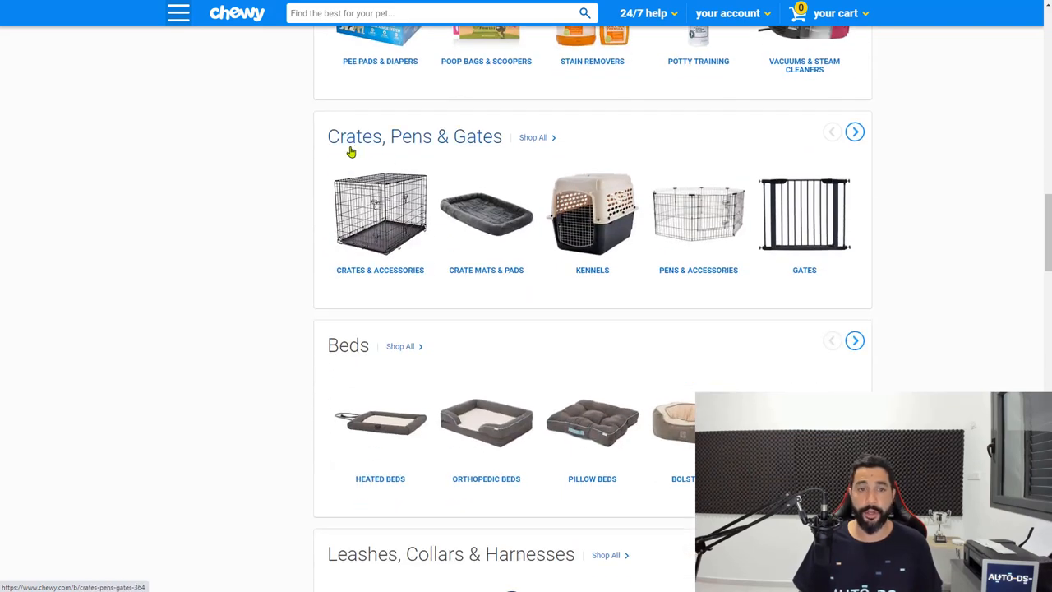
mouse_move(401, 140)
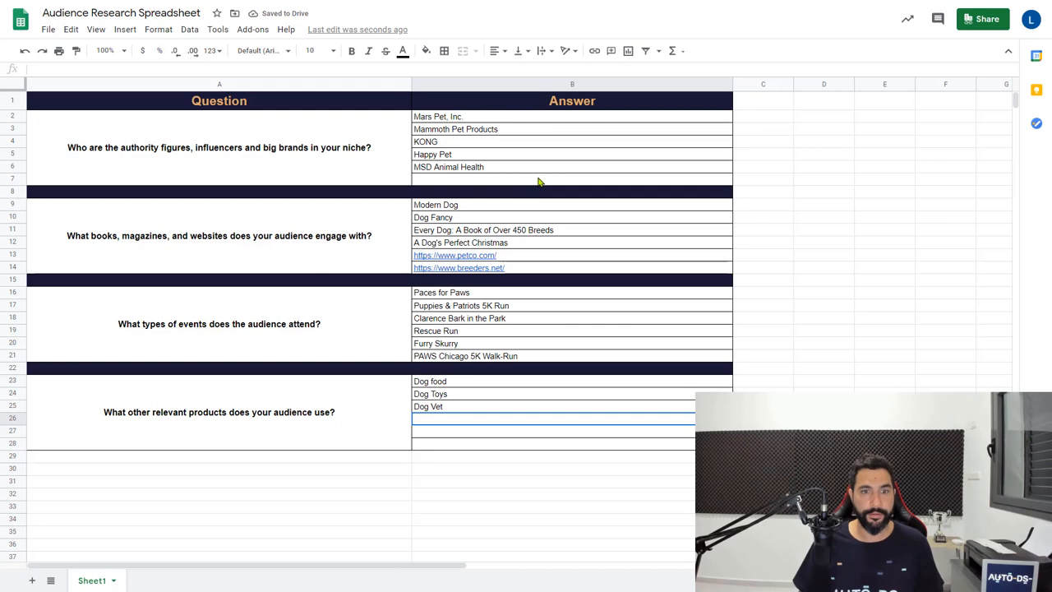
text(Dog Beds)
click(552, 431)
text(Dog Leashes)
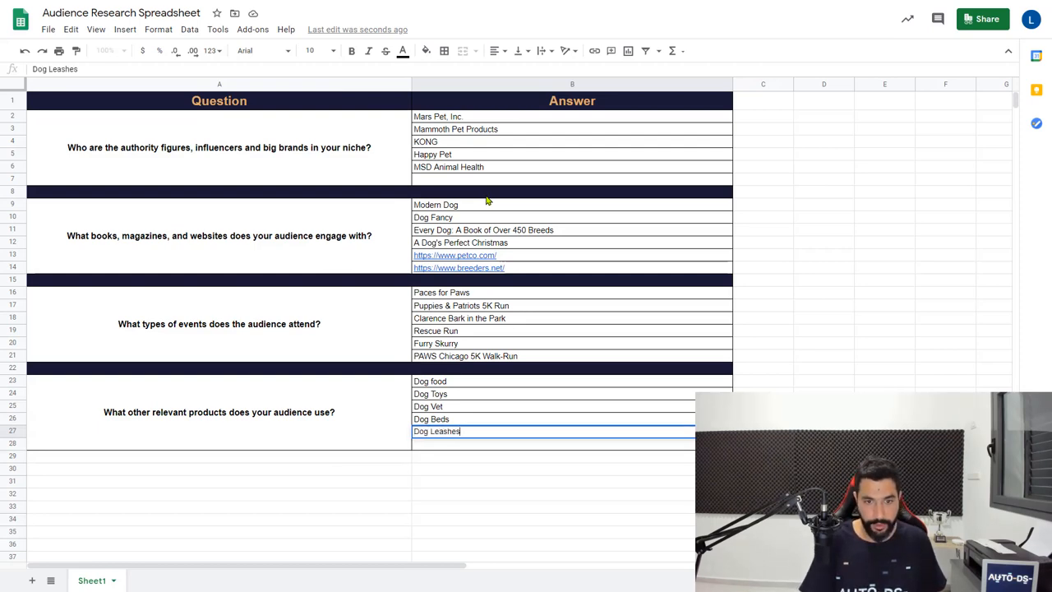
key(enter)
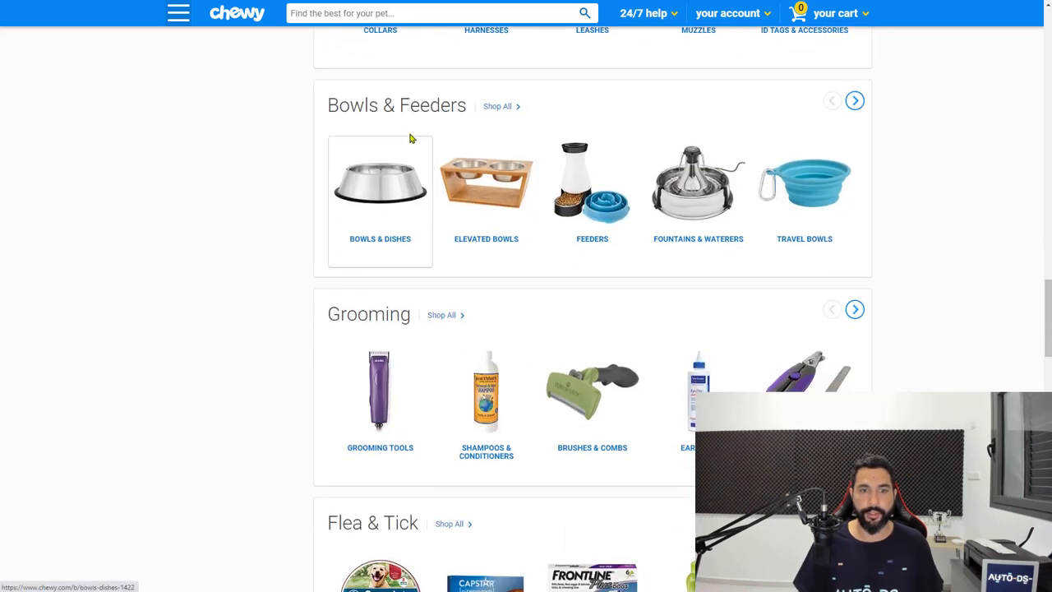
Finish the product list and clear the selection by clicking an empty cell.
scroll(down, 3)
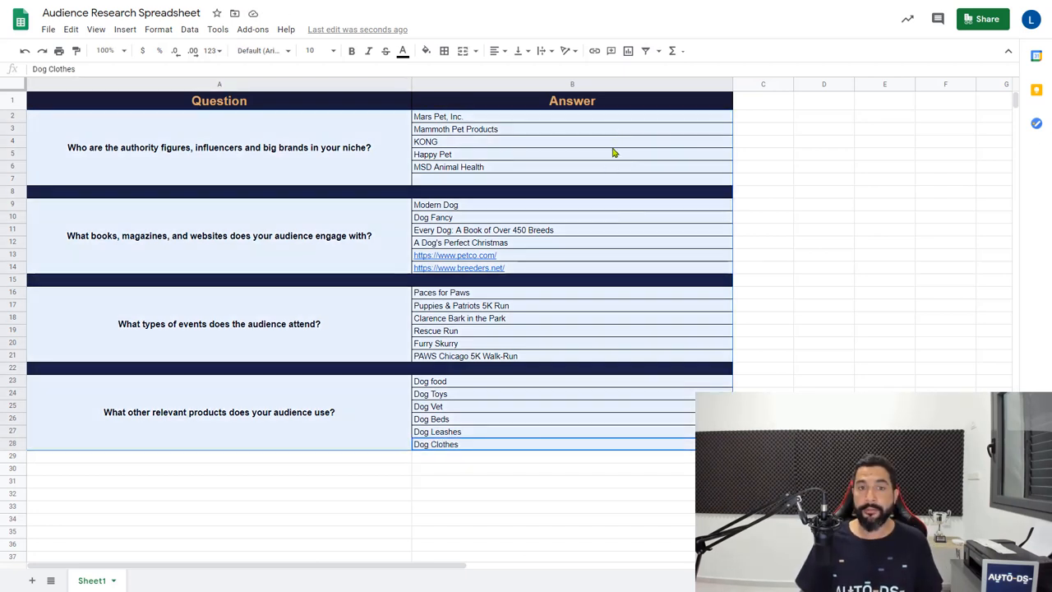
click(763, 192)
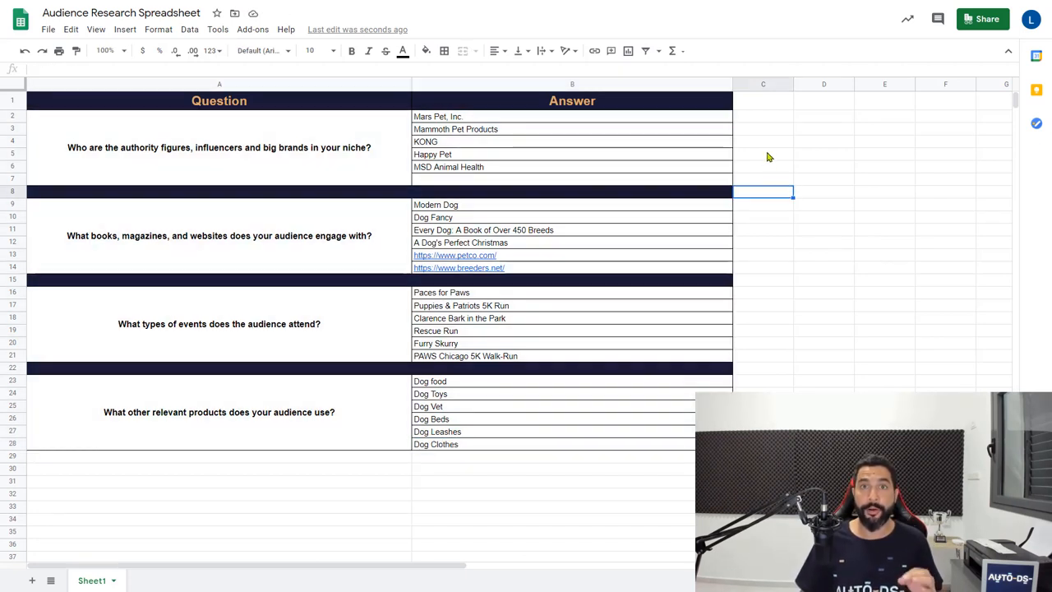
click(763, 154)
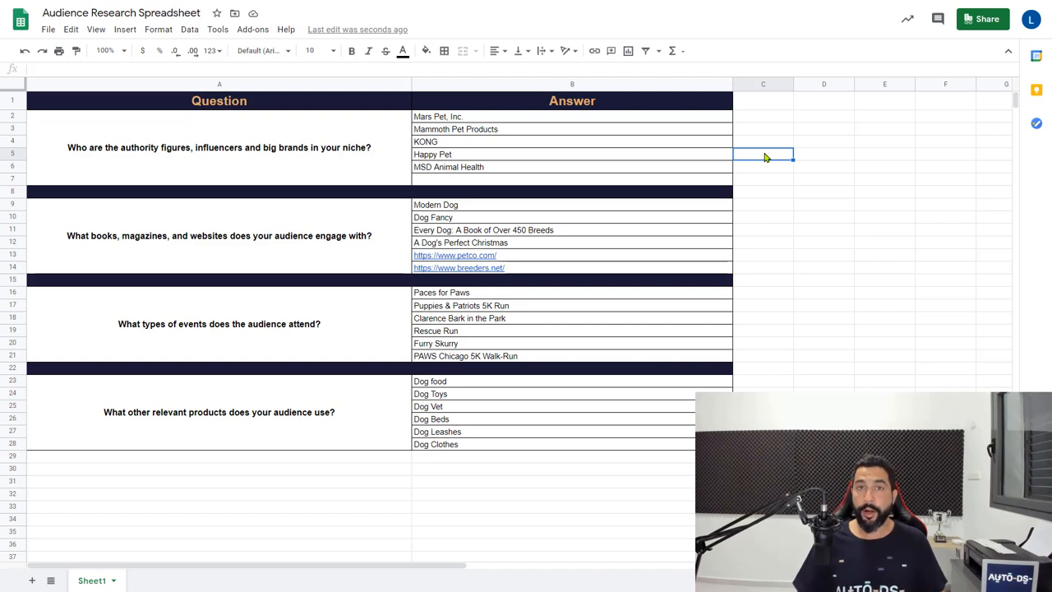